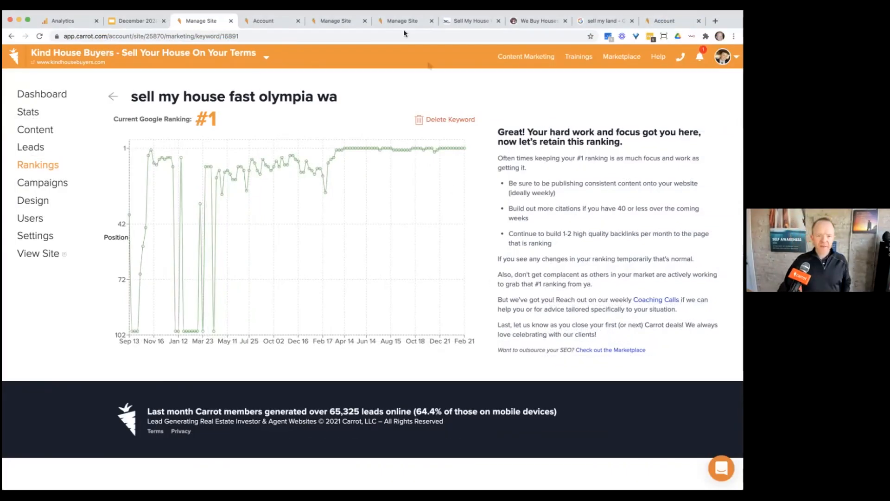
{"action": "mouse_move", "coordinate": [403, 20]}
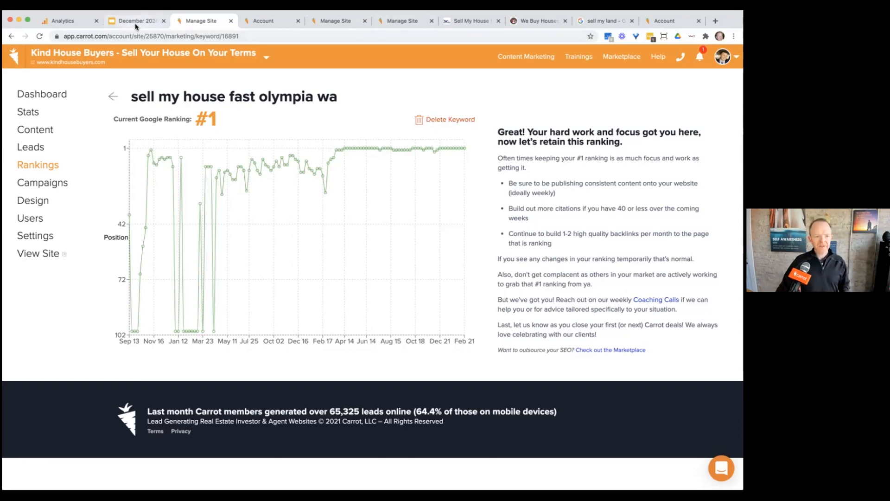
{"action": "mouse_move", "coordinate": [136, 20]}
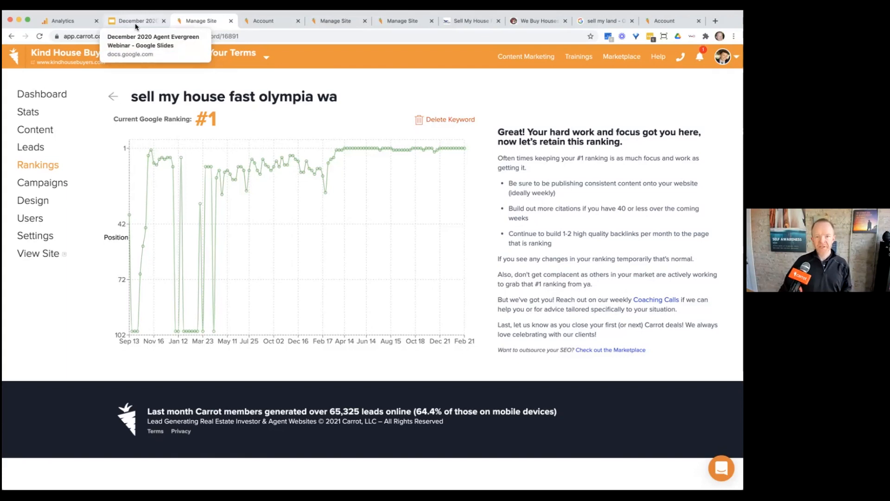
{"action": "mouse_move", "coordinate": [373, 79]}
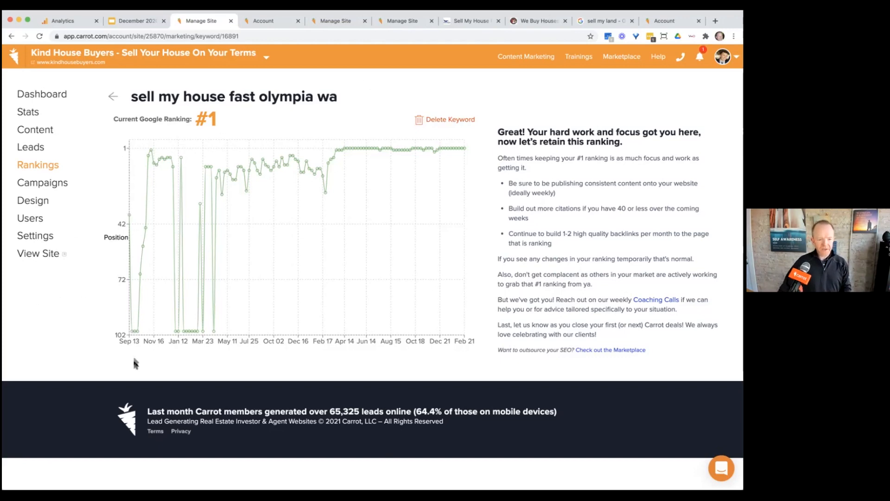
{"action": "mouse_move", "coordinate": [132, 332]}
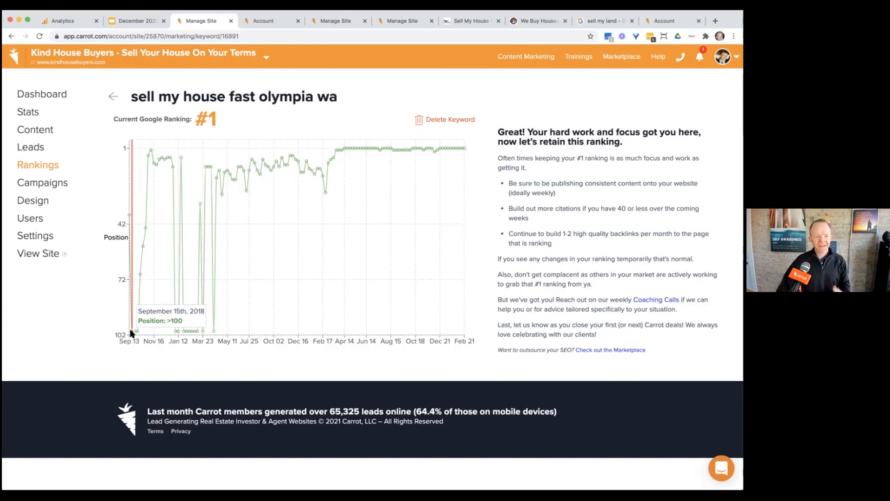
{"action": "mouse_move", "coordinate": [101, 333]}
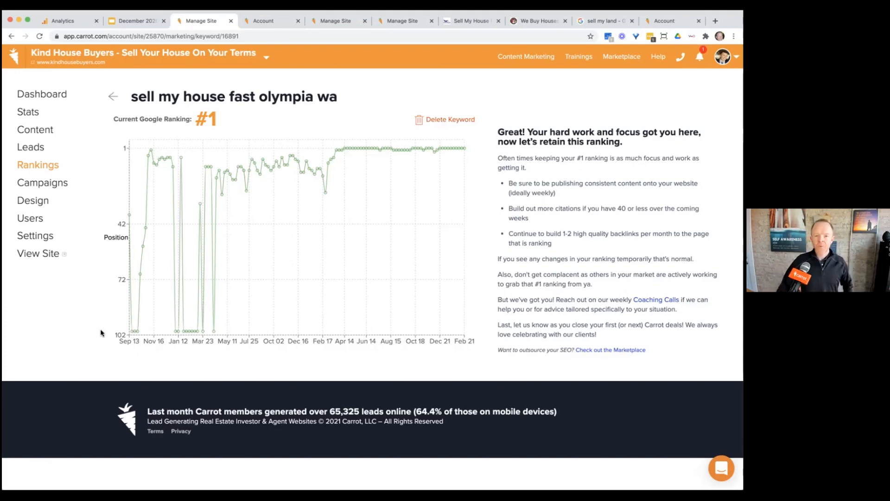
{"action": "mouse_move", "coordinate": [332, 157]}
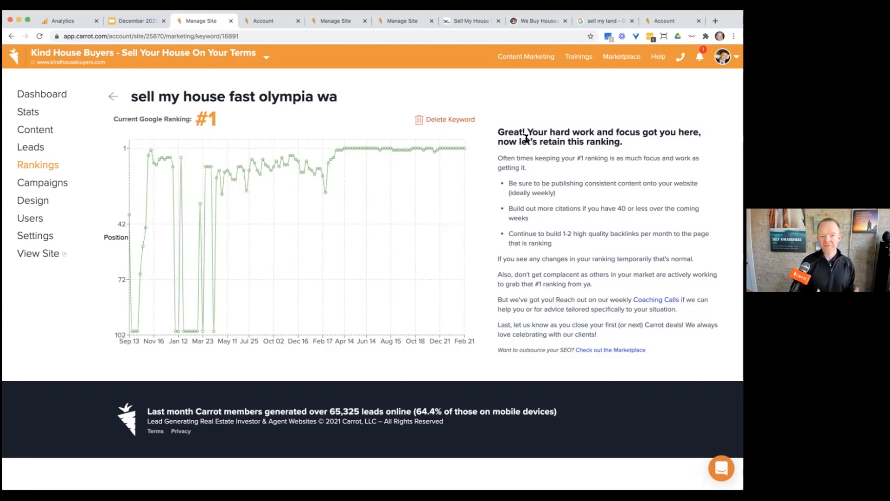
{"action": "mouse_move", "coordinate": [337, 167]}
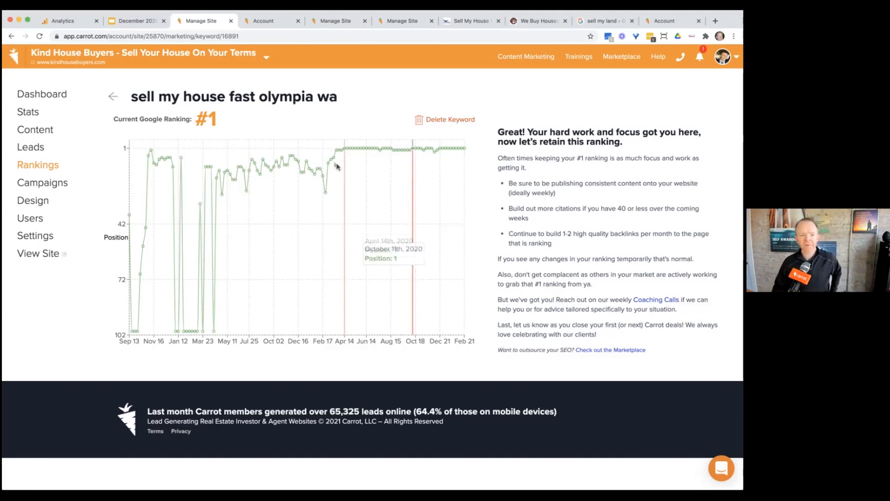
{"action": "mouse_move", "coordinate": [334, 78]}
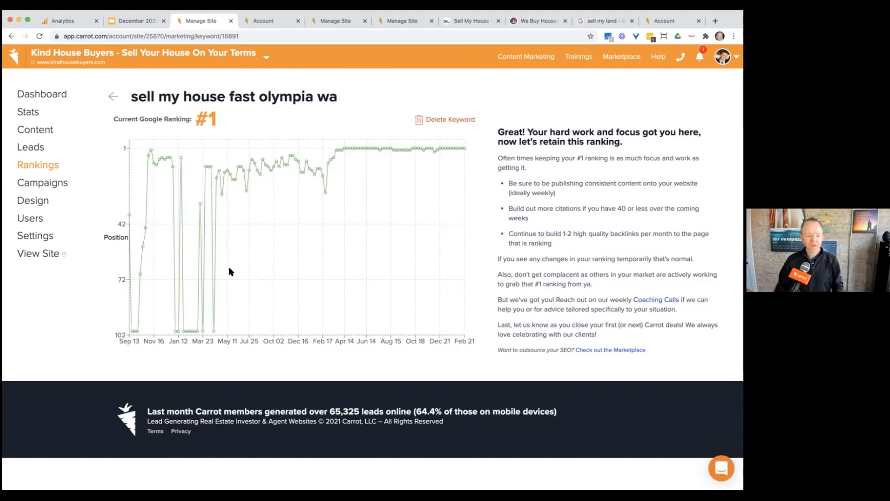
{"action": "mouse_move", "coordinate": [133, 331]}
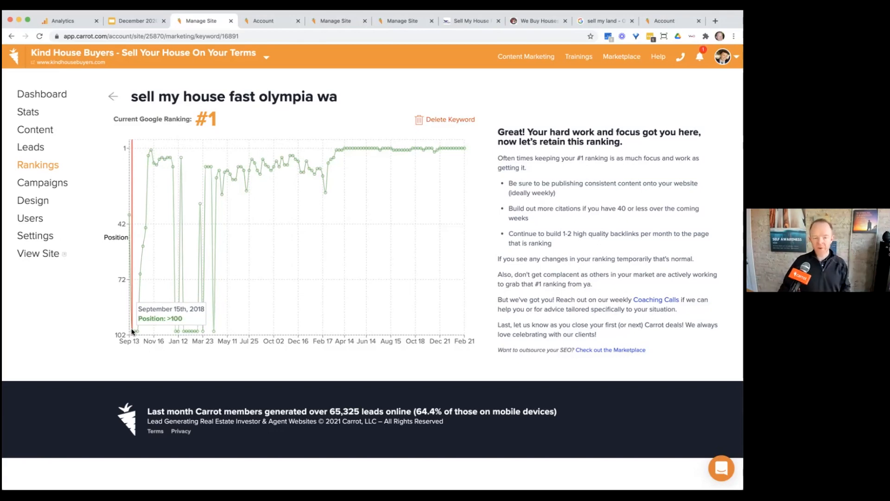
{"action": "mouse_move", "coordinate": [141, 278]}
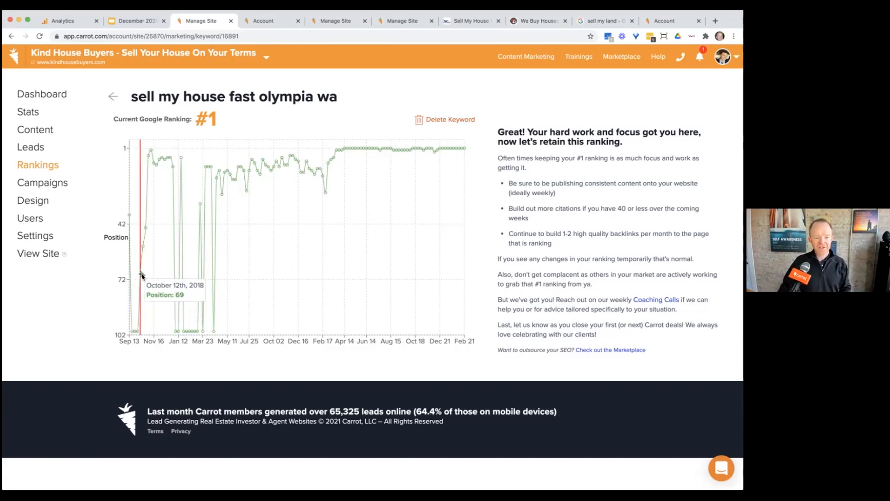
{"action": "mouse_move", "coordinate": [150, 162]}
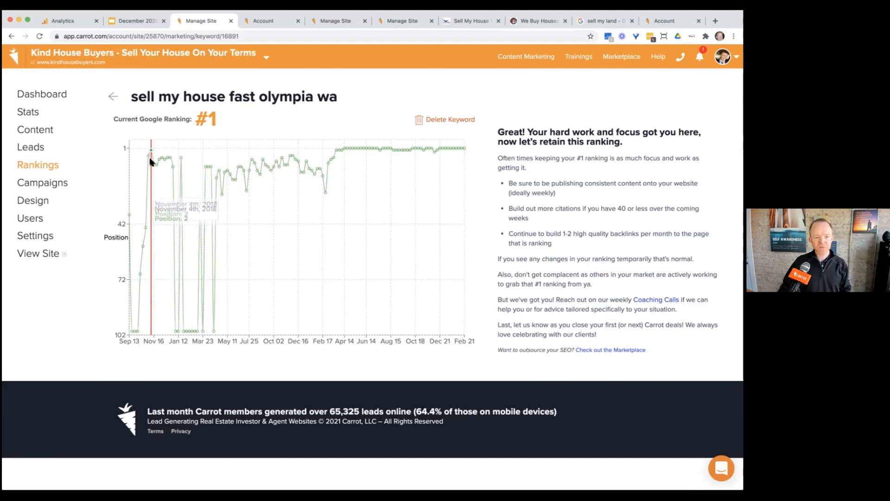
{"action": "mouse_move", "coordinate": [176, 164]}
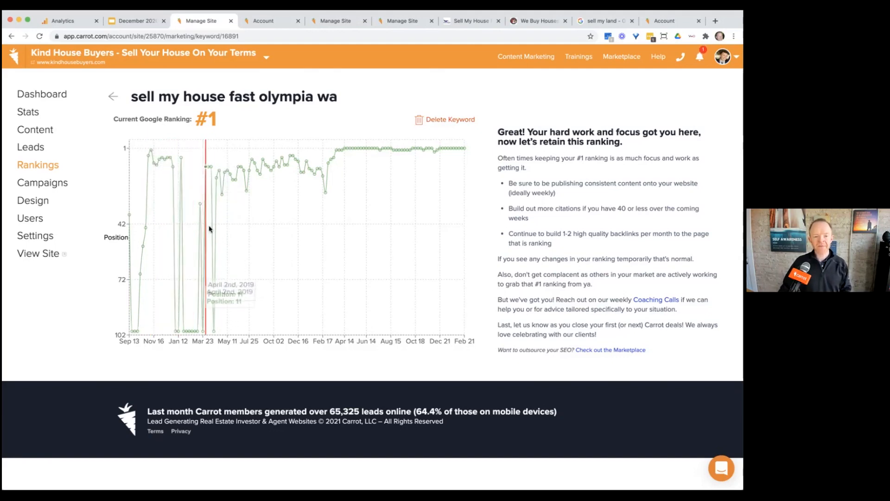
{"action": "mouse_move", "coordinate": [205, 281]}
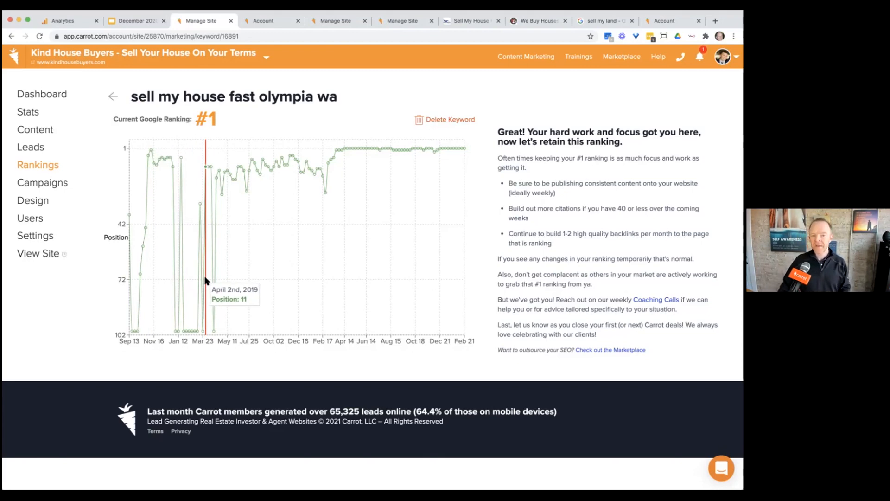
{"action": "mouse_move", "coordinate": [279, 172]}
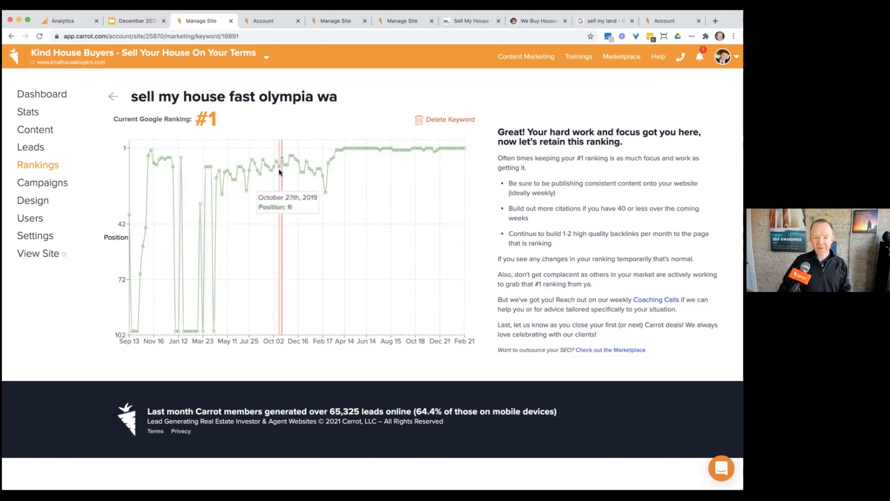
{"action": "mouse_move", "coordinate": [315, 170]}
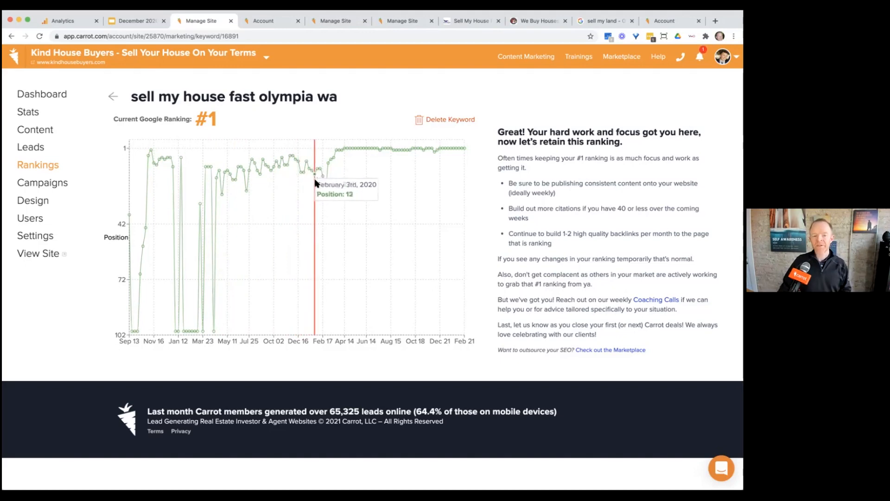
{"action": "mouse_move", "coordinate": [338, 152]}
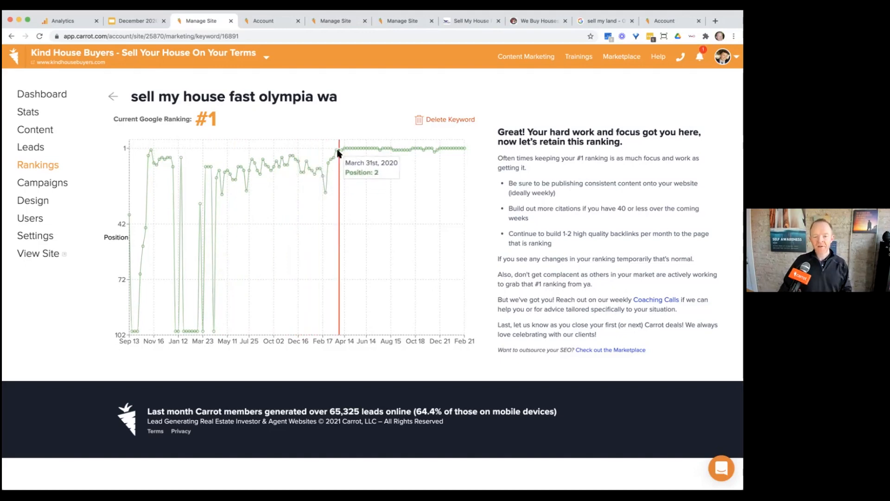
{"action": "mouse_move", "coordinate": [457, 154]}
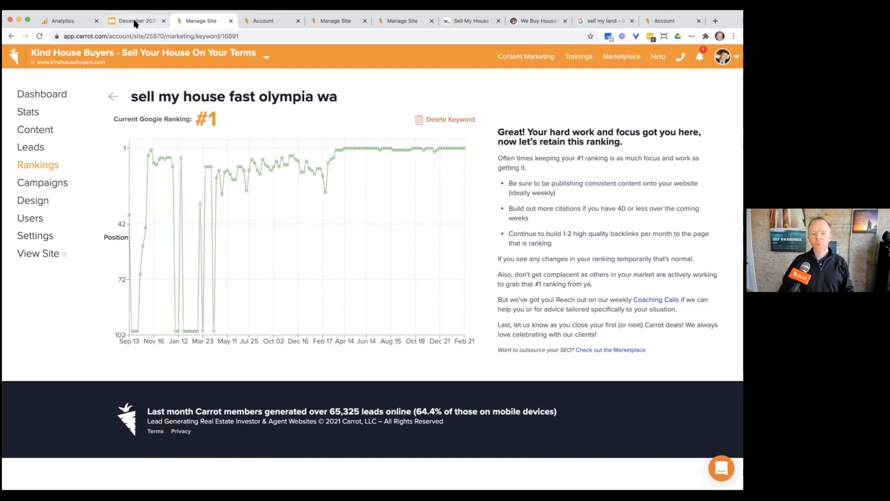
{"action": "mouse_move", "coordinate": [135, 21]}
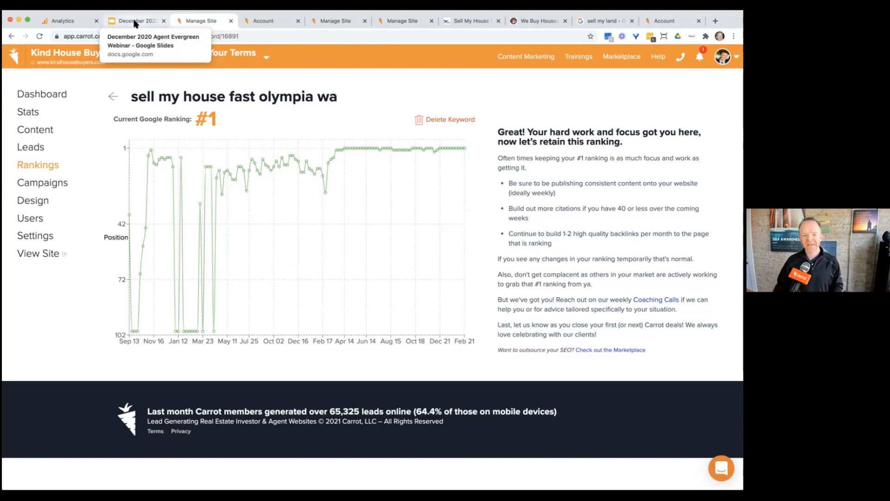
Switch to the webinar slide deck showing 'Secret #1: The 2-6-1 formula for Evergreen Marketing success'.
{"action": "left_click", "coordinate": [135, 20]}
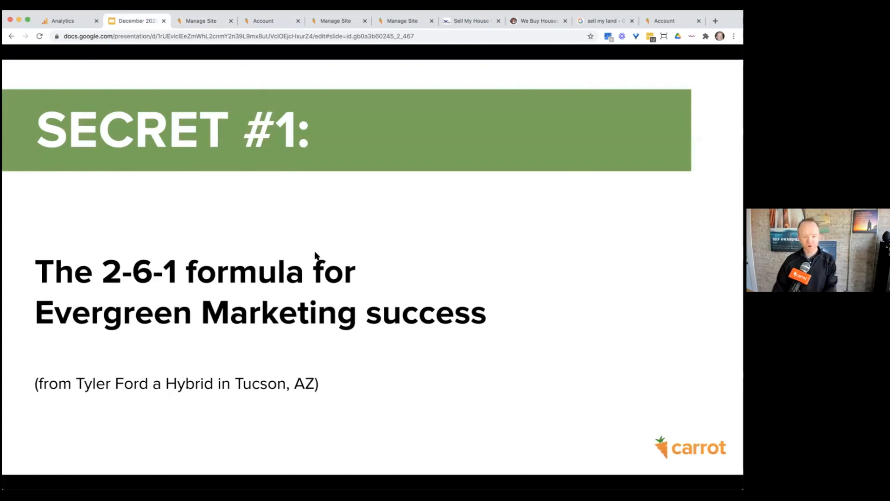
{"action": "mouse_move", "coordinate": [361, 250]}
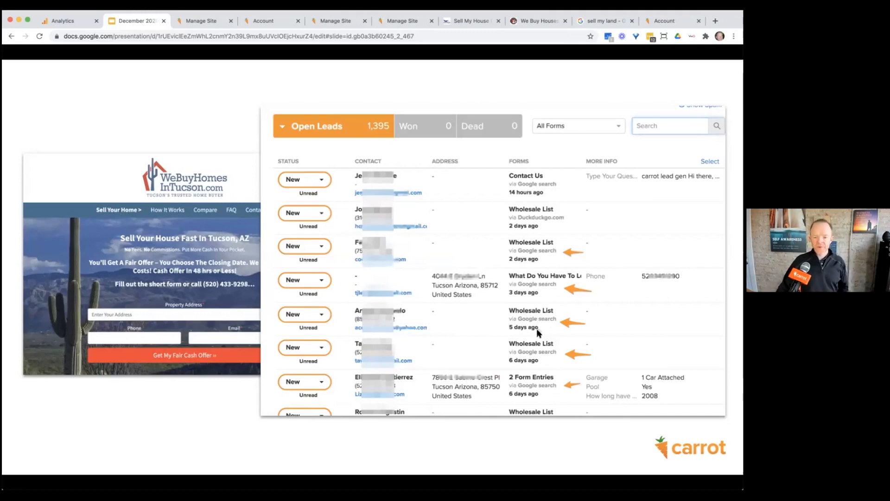
{"action": "mouse_move", "coordinate": [393, 234]}
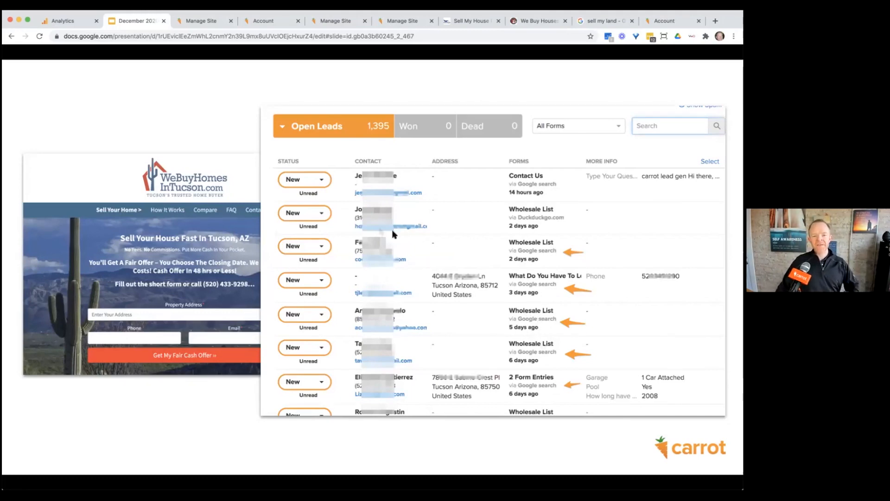
{"action": "mouse_move", "coordinate": [374, 243]}
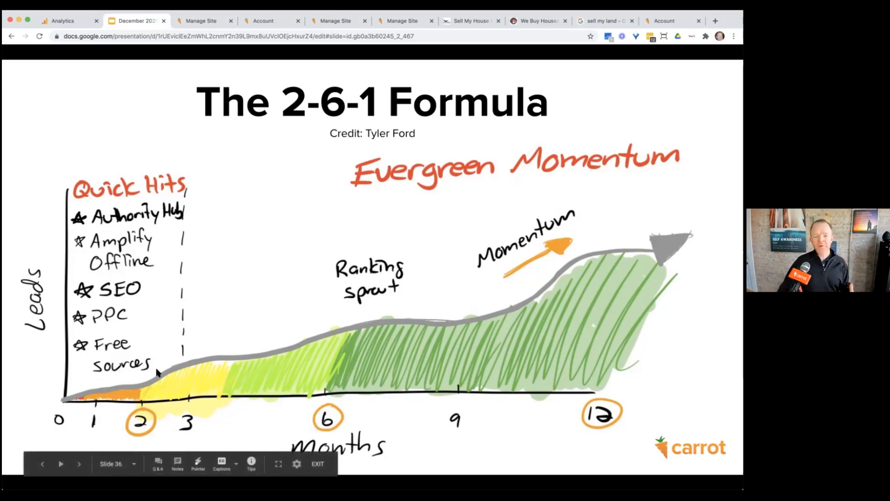
{"action": "mouse_move", "coordinate": [192, 397]}
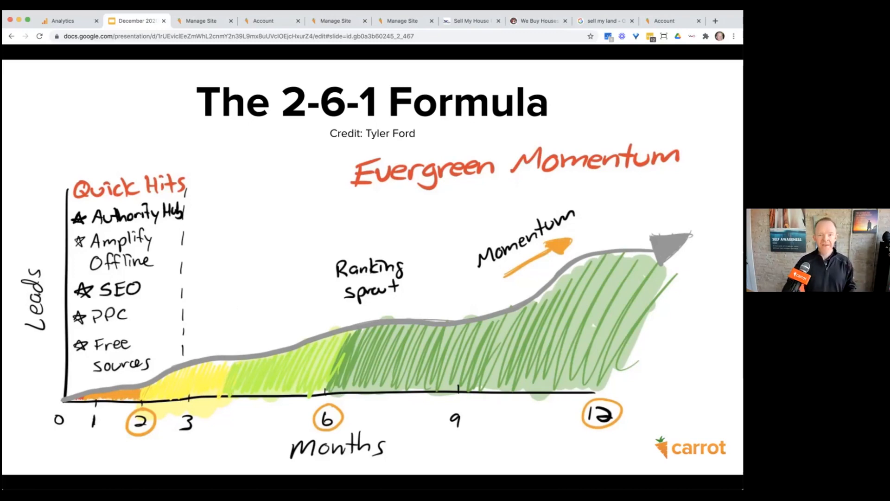
{"action": "left_click", "coordinate": [202, 20]}
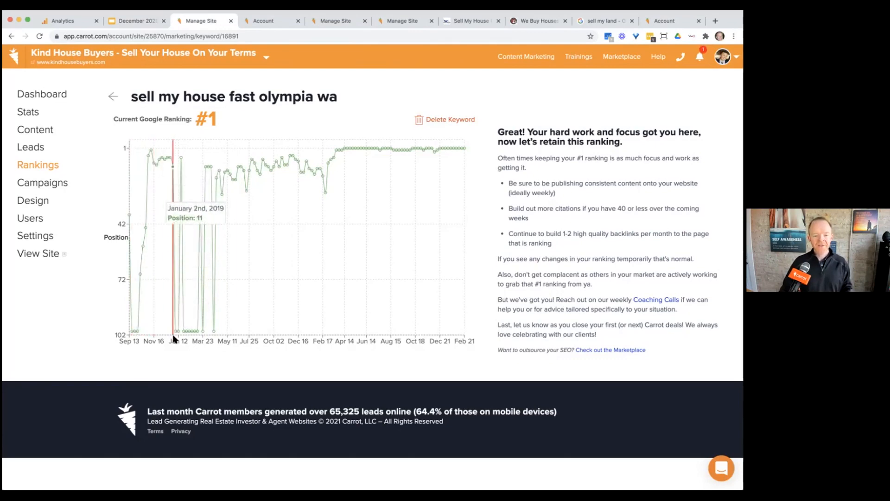
{"action": "mouse_move", "coordinate": [217, 175]}
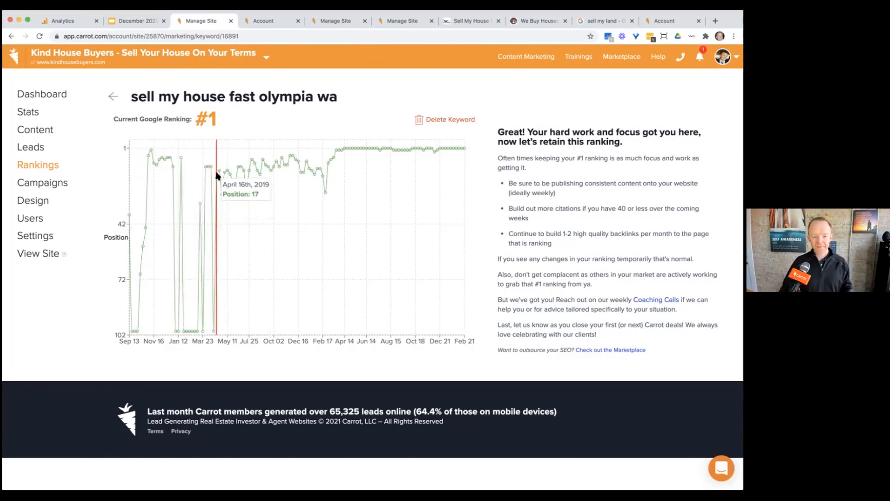
{"action": "mouse_move", "coordinate": [210, 167]}
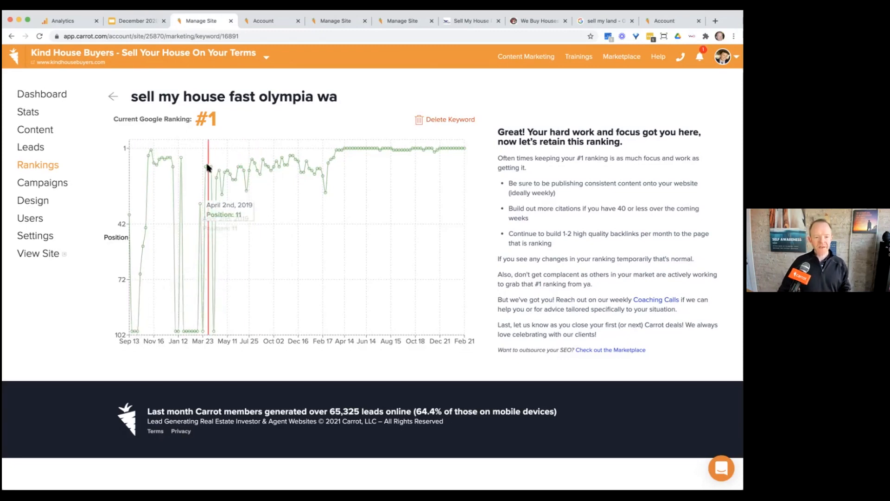
{"action": "mouse_move", "coordinate": [204, 167]}
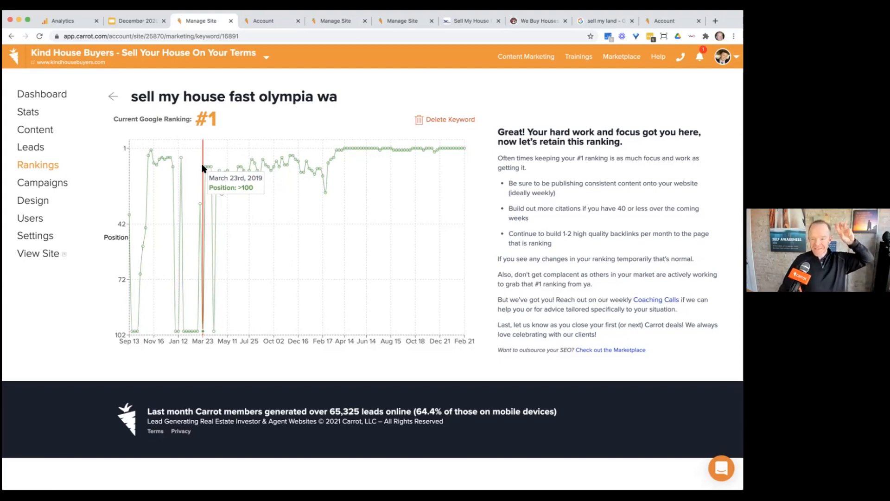
{"action": "mouse_move", "coordinate": [203, 162]}
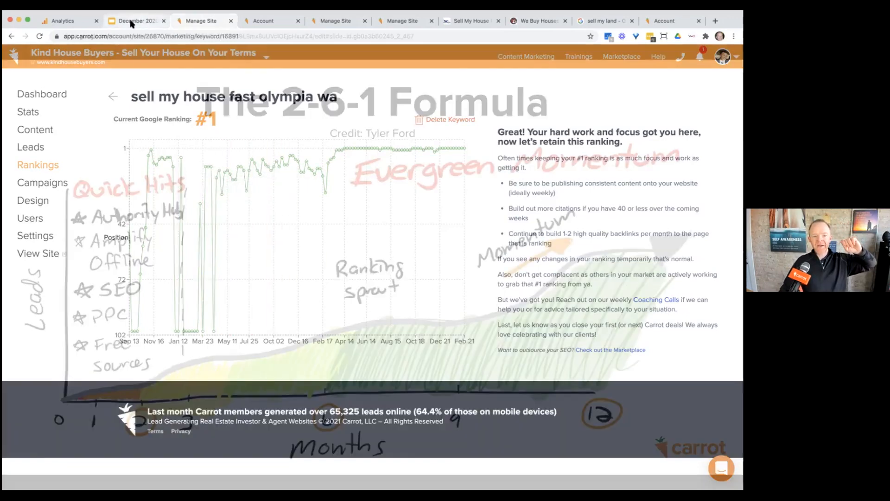
{"action": "left_click", "coordinate": [135, 20]}
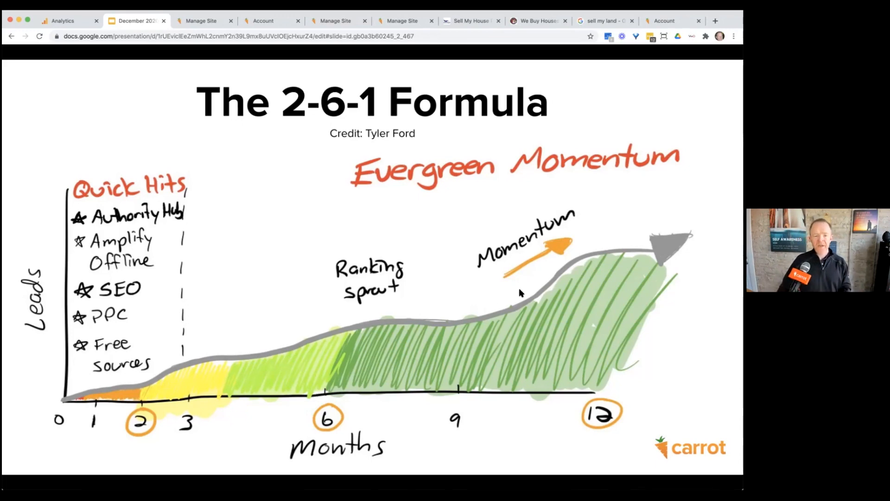
{"action": "mouse_move", "coordinate": [665, 240]}
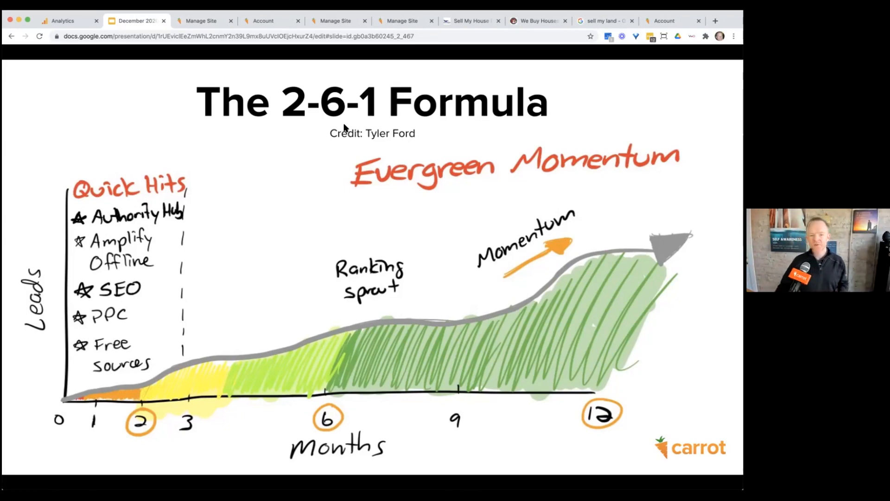
{"action": "mouse_move", "coordinate": [665, 260]}
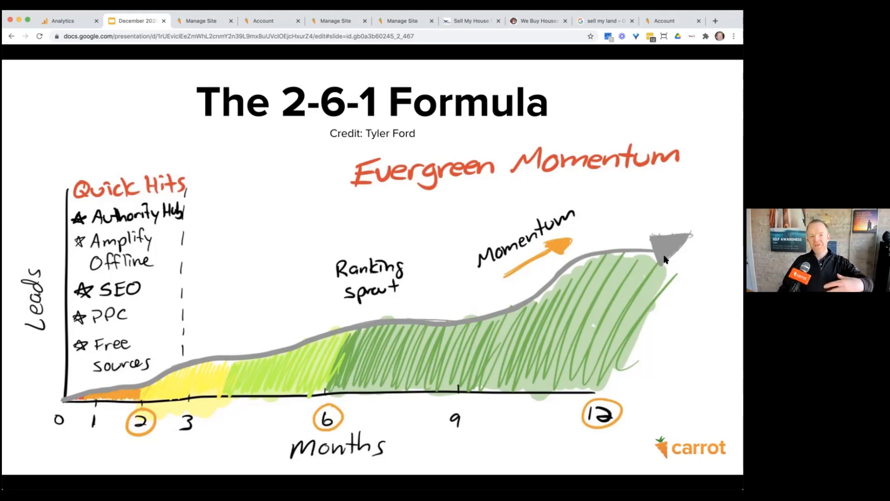
{"action": "mouse_move", "coordinate": [602, 205]}
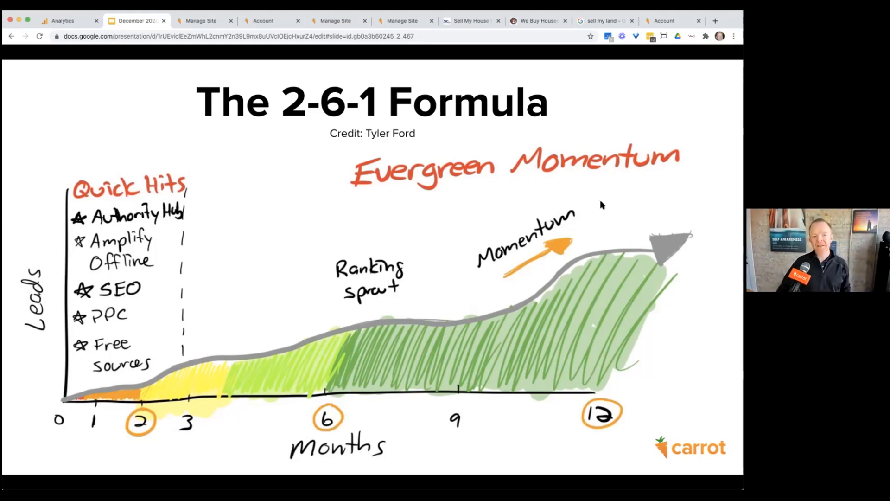
{"action": "mouse_move", "coordinate": [350, 207]}
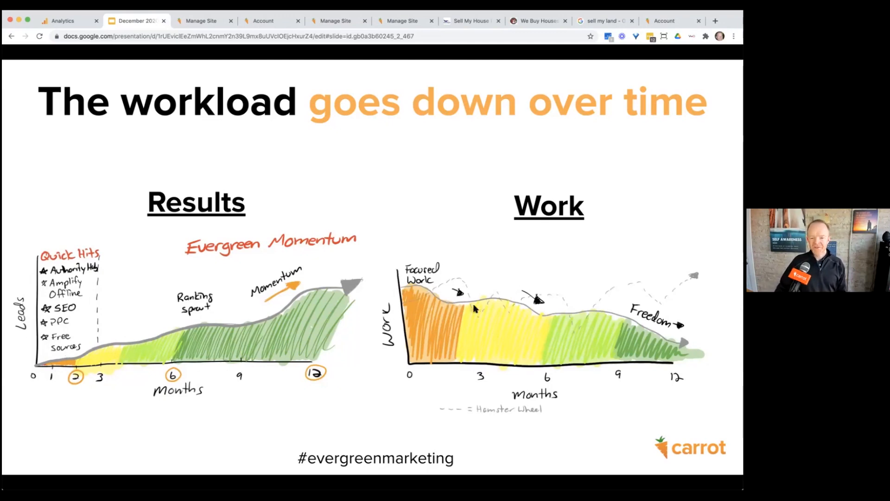
{"action": "mouse_move", "coordinate": [670, 338]}
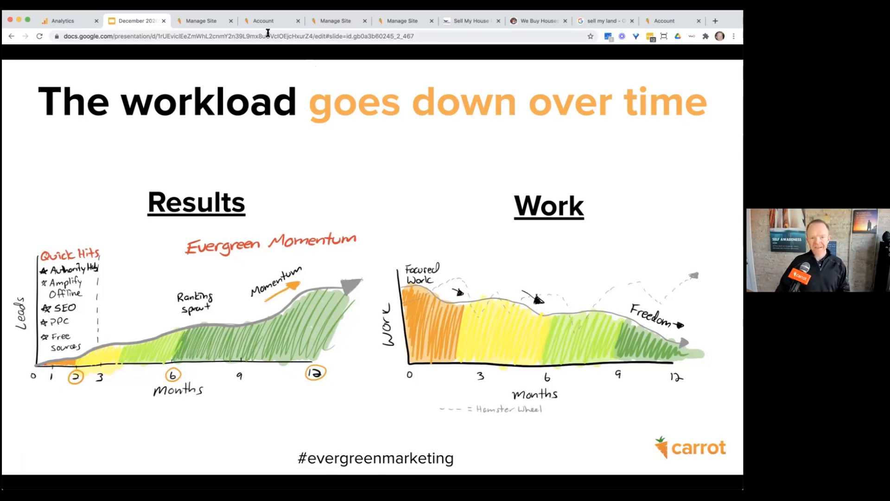
Go to the account's site list and start adding a new site.
{"action": "left_click", "coordinate": [263, 20]}
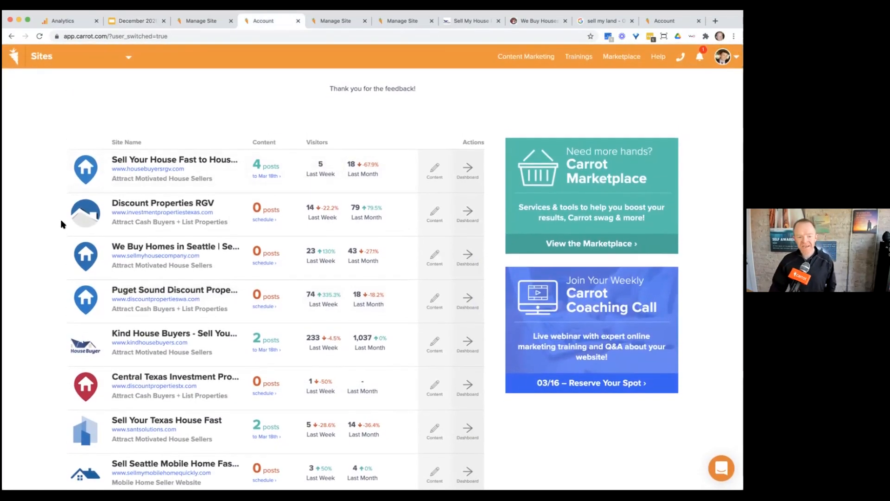
{"action": "scroll", "scroll_direction": "down", "scroll_amount": 3}
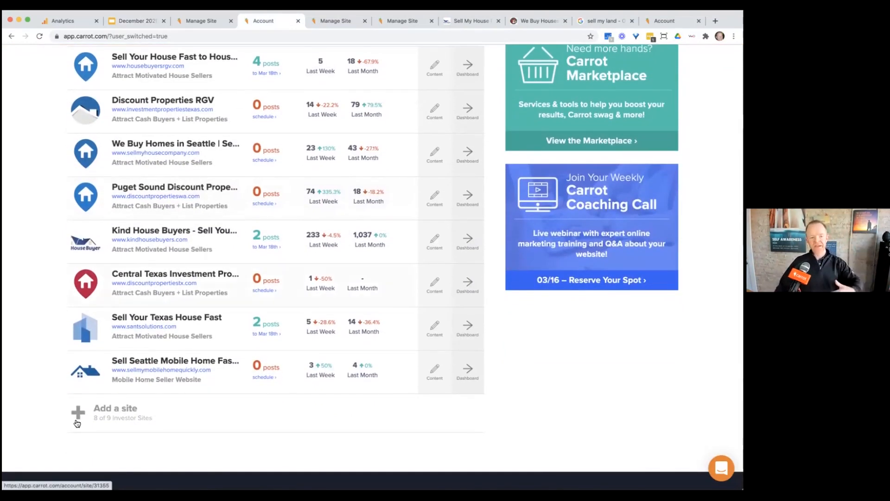
{"action": "left_click", "coordinate": [114, 408]}
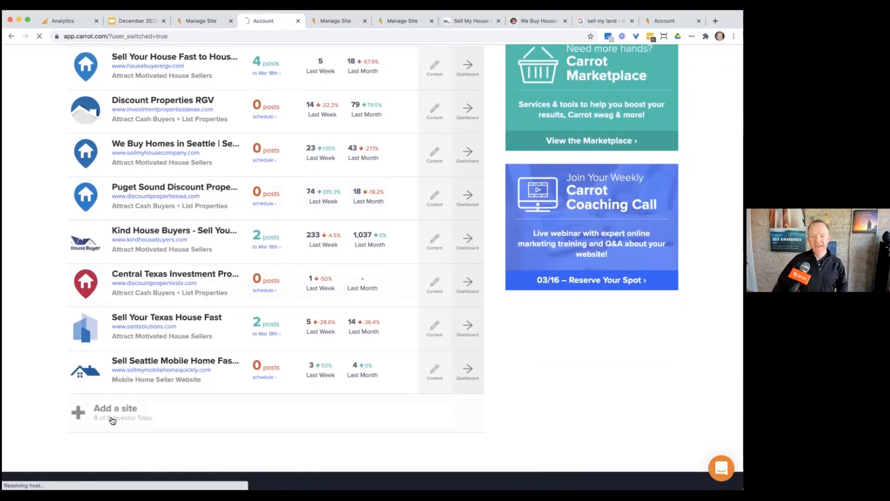
{"action": "left_click", "coordinate": [114, 412]}
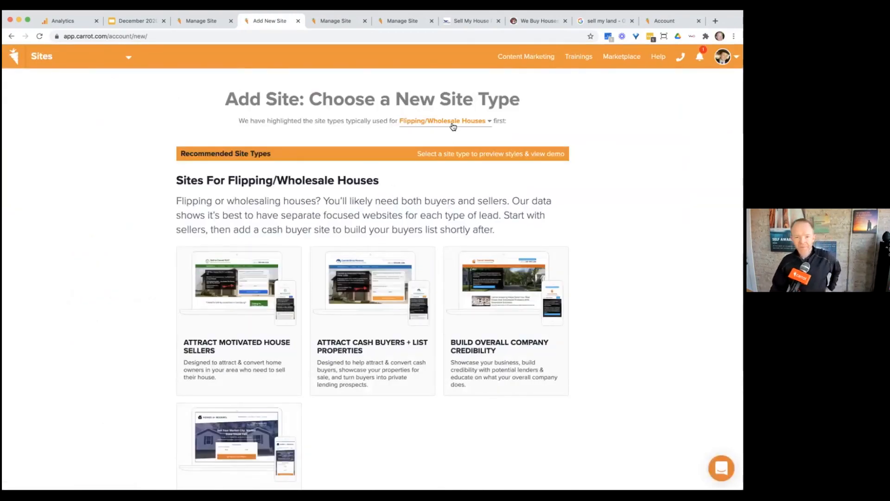
Preview the Land Investing site types, then return to Flipping/Wholesale Houses types.
{"action": "left_click", "coordinate": [444, 121]}
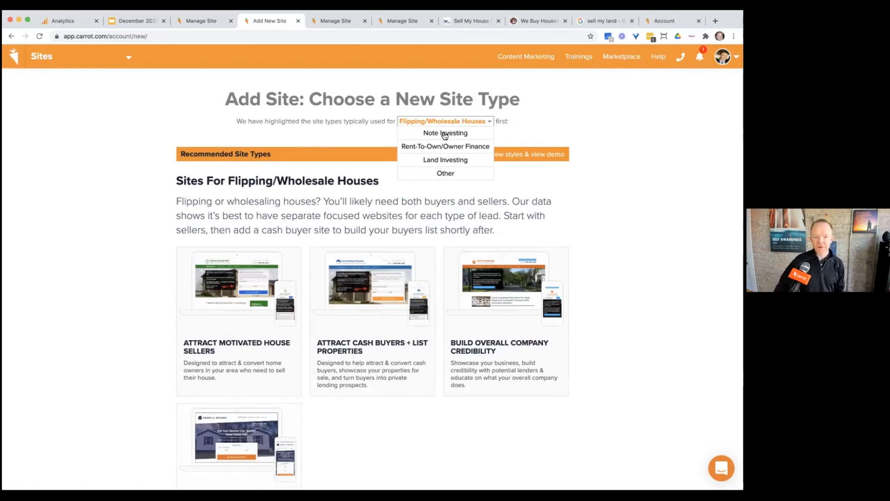
{"action": "mouse_move", "coordinate": [425, 122]}
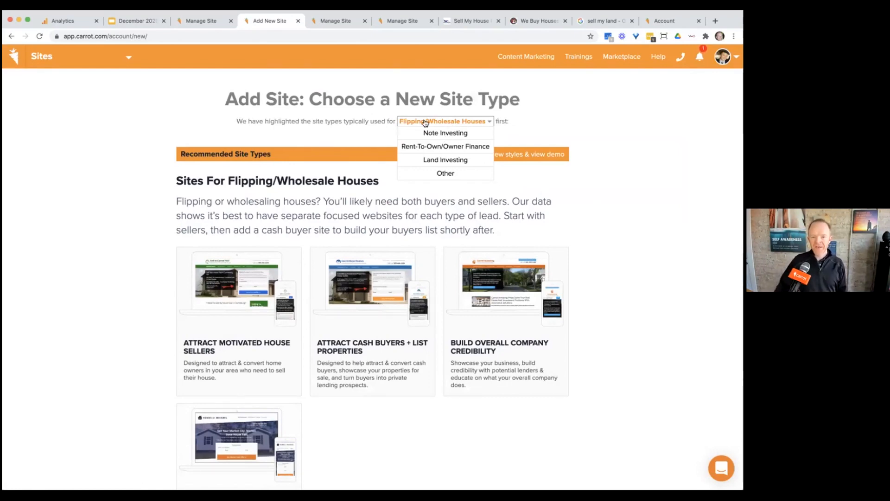
{"action": "left_click", "coordinate": [445, 160]}
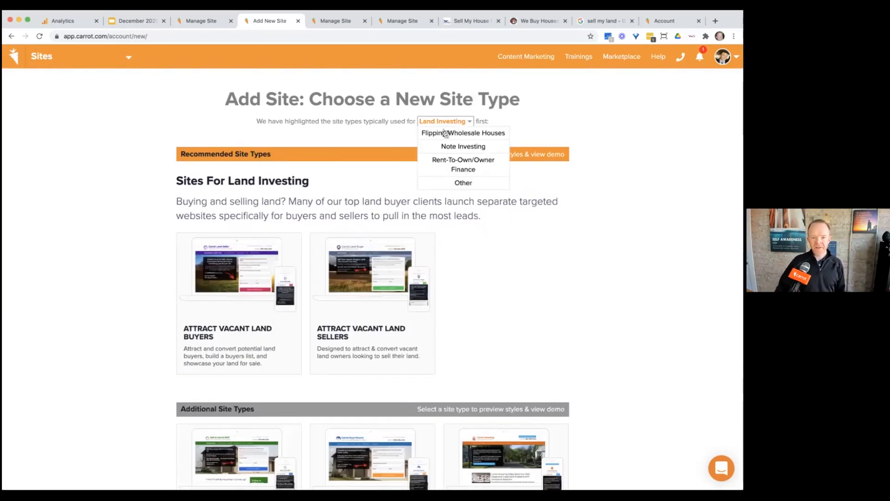
{"action": "left_click", "coordinate": [463, 132]}
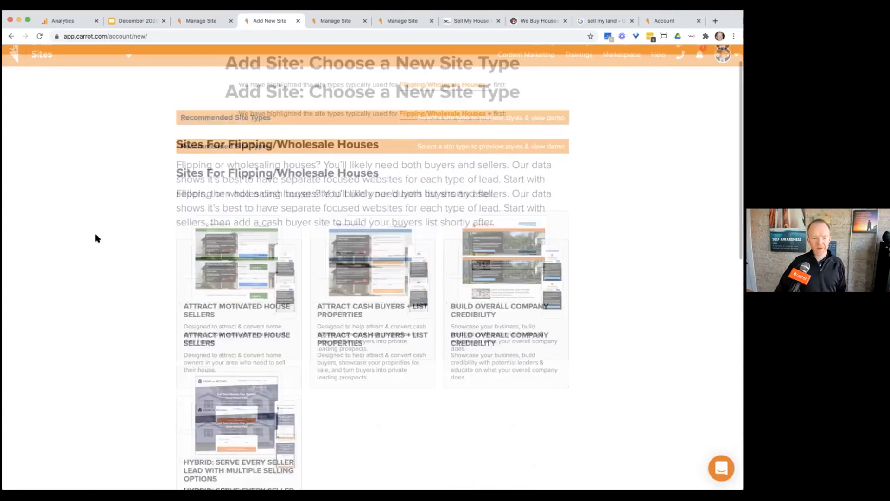
{"action": "scroll", "scroll_direction": "down", "scroll_amount": 3}
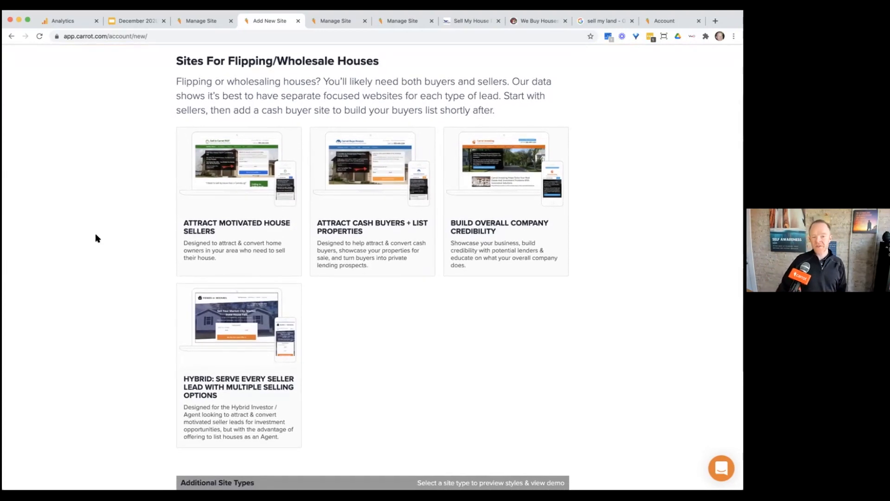
{"action": "mouse_move", "coordinate": [97, 240]}
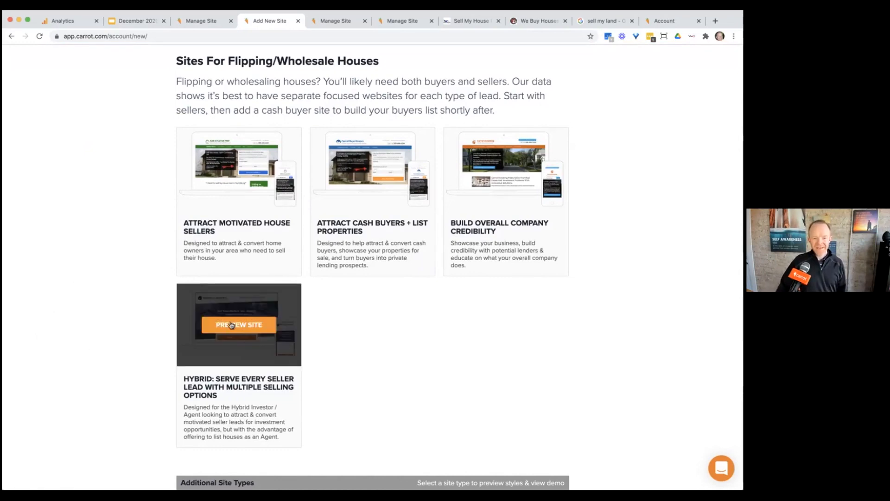
Preview the Hybrid seller site type and create it as 'Kind House Buyers - demo'.
{"action": "left_click", "coordinate": [239, 324]}
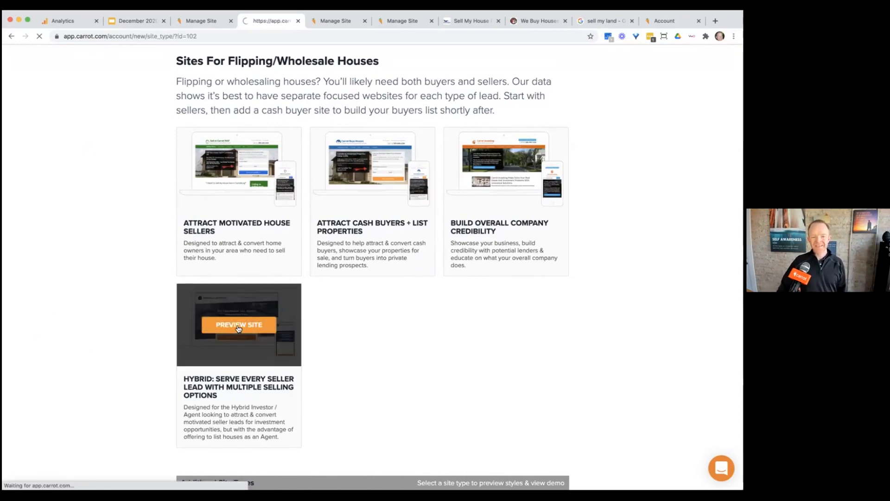
{"action": "left_click", "coordinate": [239, 324]}
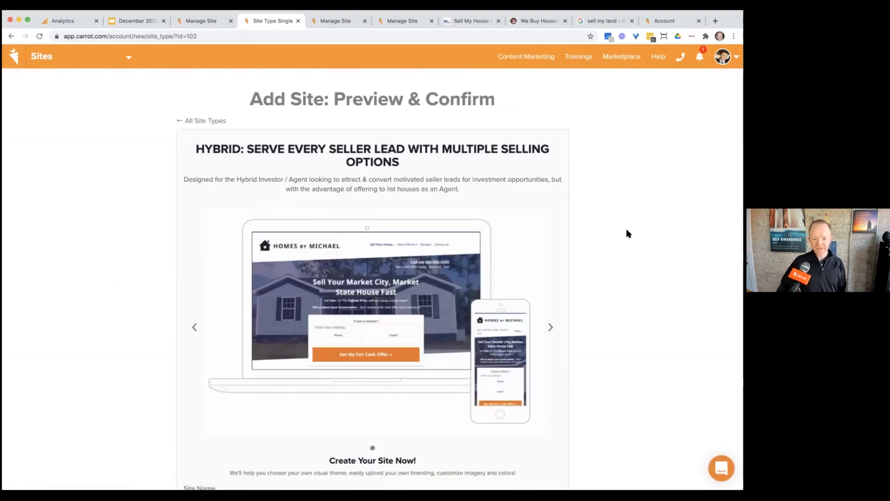
{"action": "scroll", "scroll_direction": "down", "scroll_amount": 3}
{"action": "type", "text": "Kind House Buyers"}
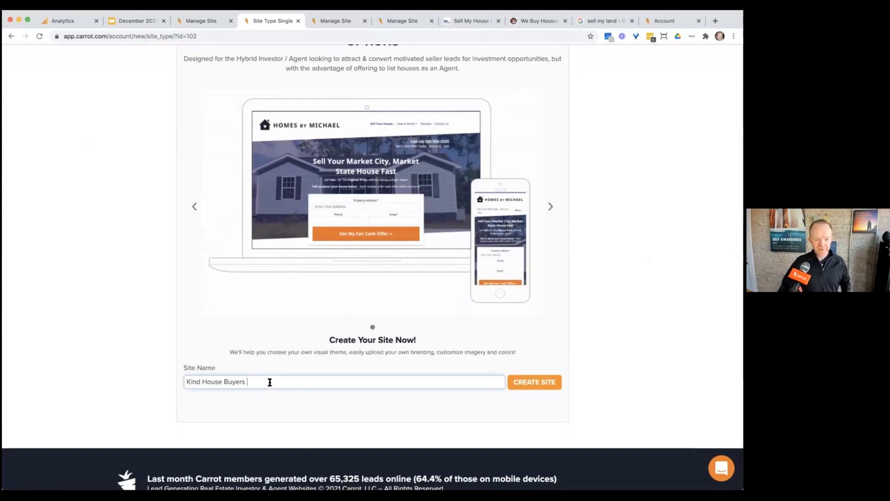
{"action": "type", "text": "- demo"}
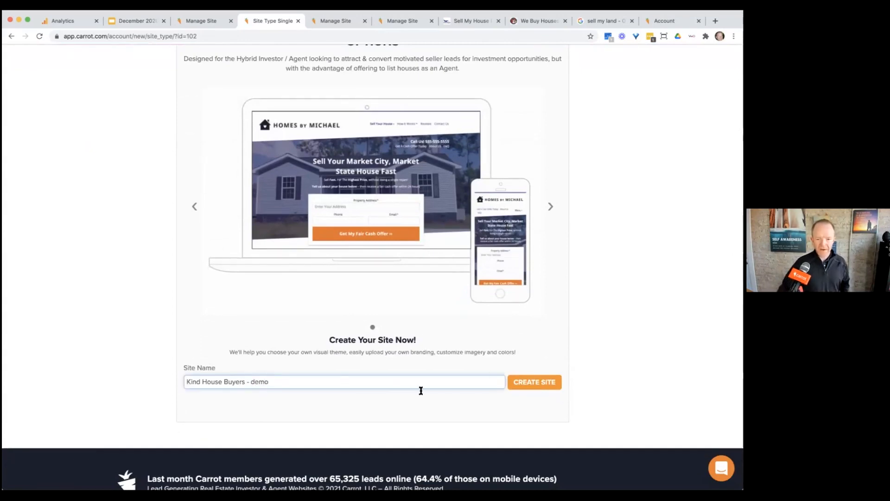
{"action": "left_click", "coordinate": [533, 382]}
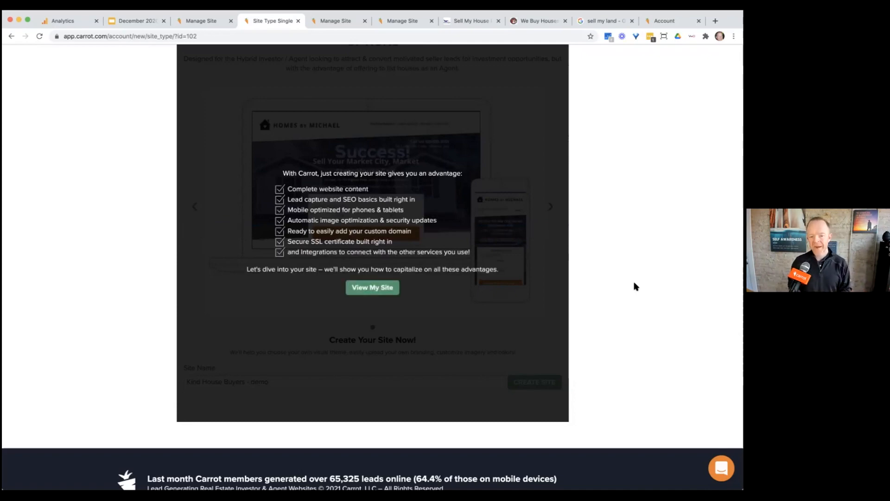
Continue past the success message and open the 'Kind House Buyers - demo' dashboard.
{"action": "left_click", "coordinate": [372, 288]}
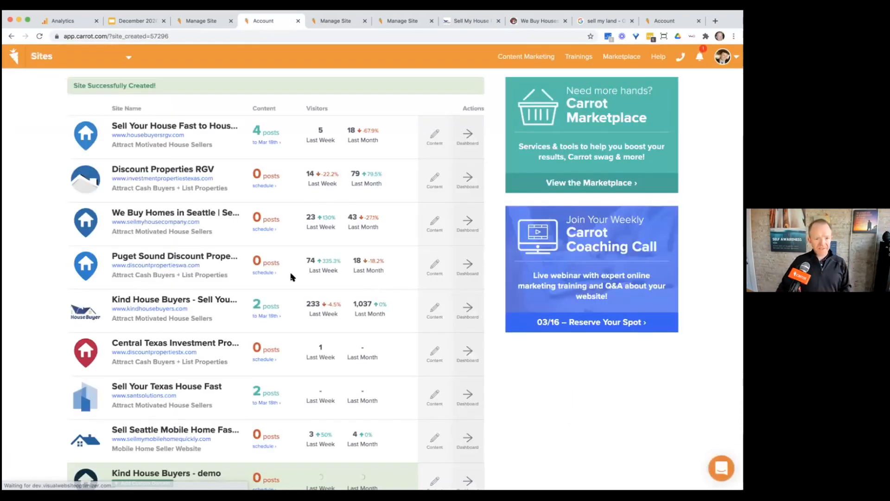
{"action": "scroll", "scroll_direction": "down", "scroll_amount": 3}
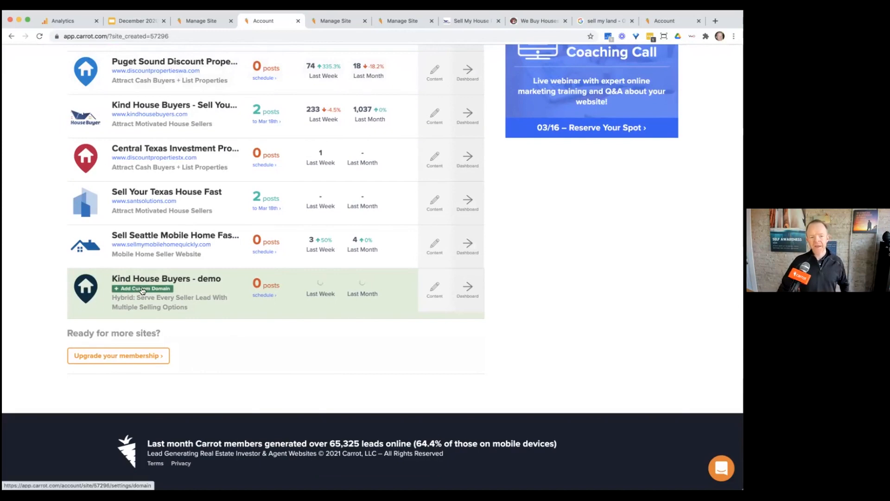
{"action": "left_click", "coordinate": [467, 286]}
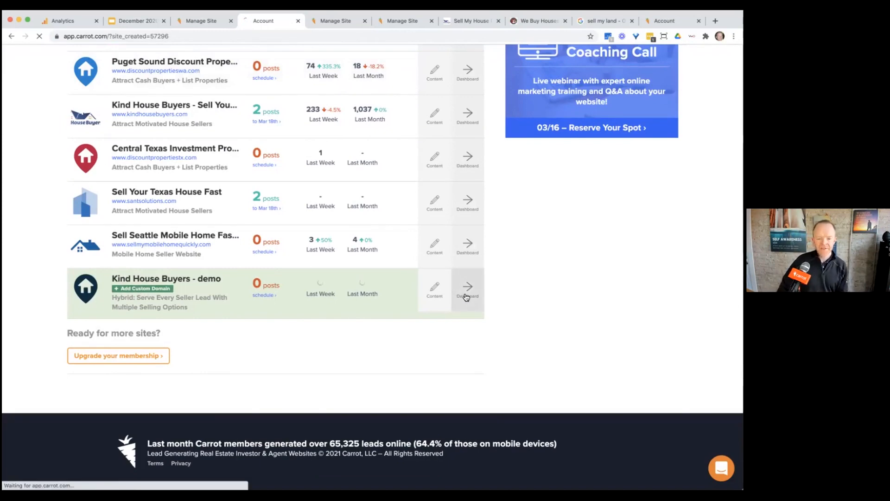
{"action": "left_click", "coordinate": [467, 287]}
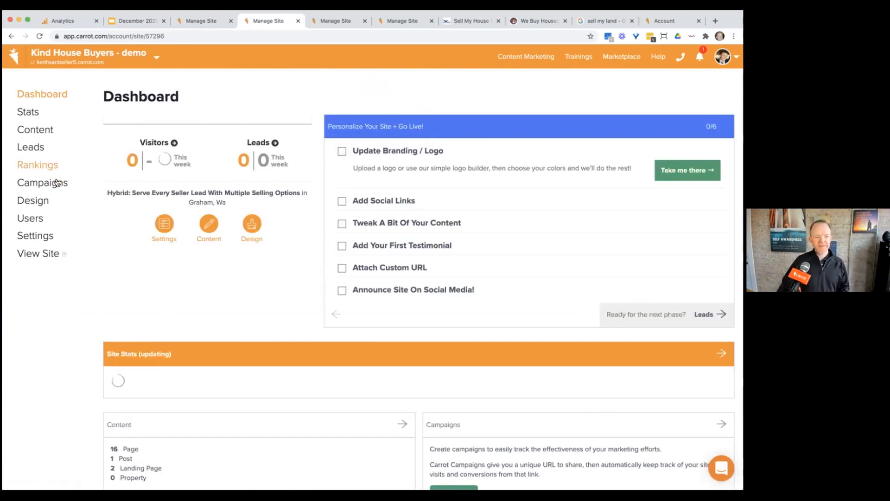
{"action": "left_click", "coordinate": [33, 200]}
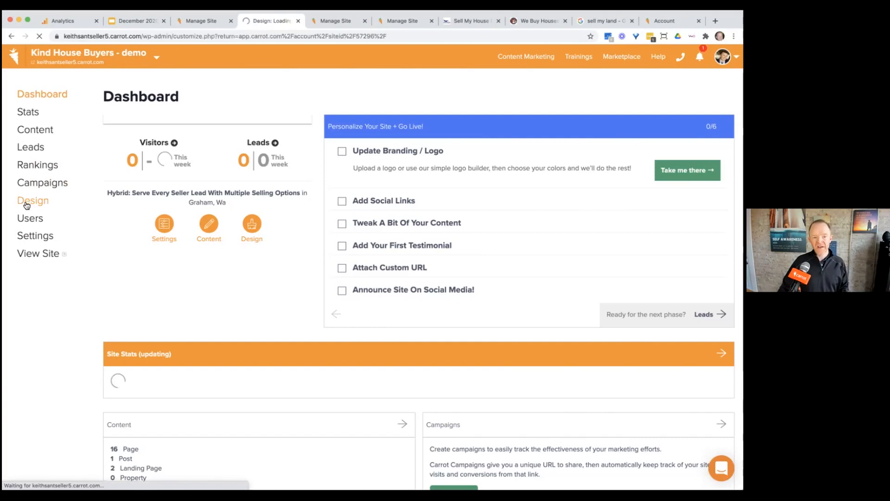
{"action": "left_click", "coordinate": [32, 200]}
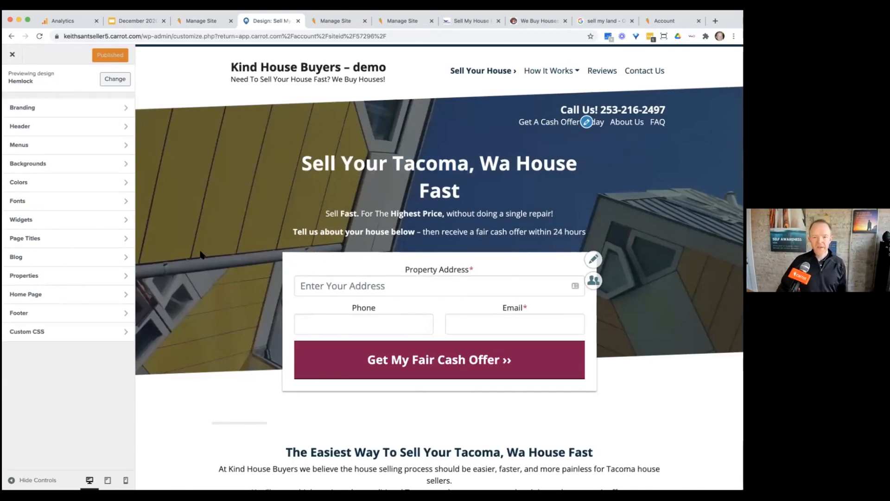
{"action": "mouse_move", "coordinate": [220, 237]}
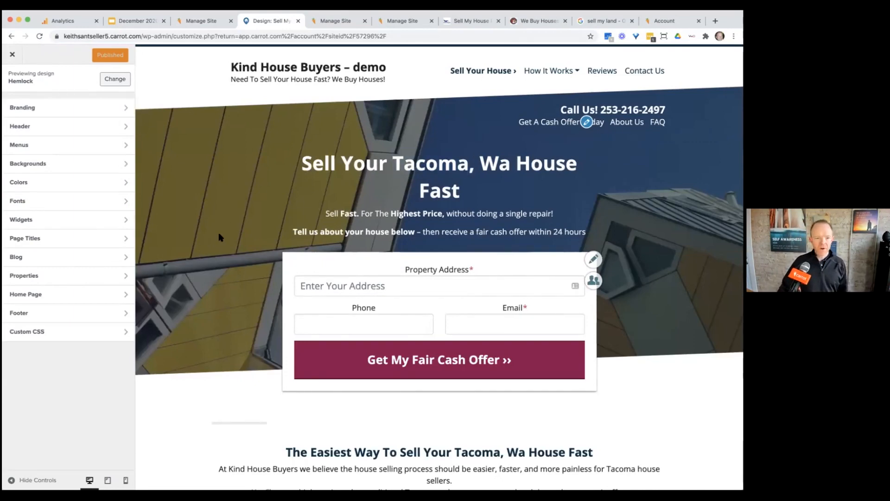
{"action": "scroll", "scroll_direction": "down", "scroll_amount": 3}
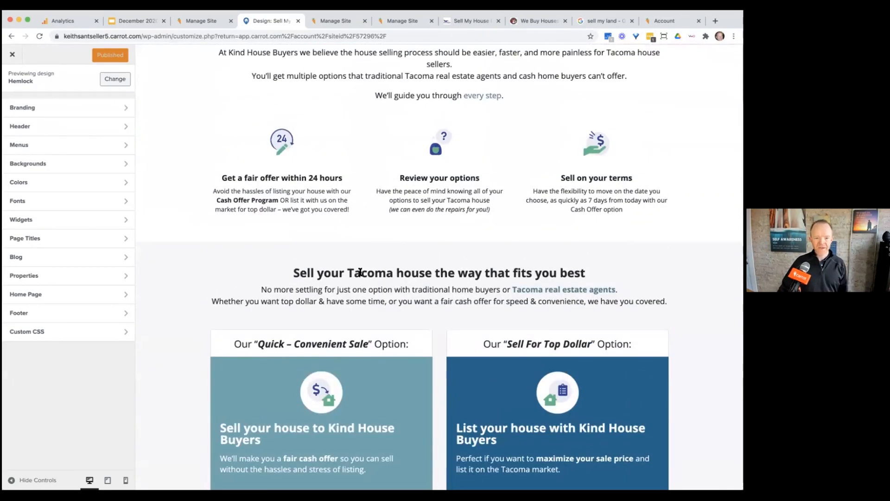
{"action": "scroll", "scroll_direction": "down", "scroll_amount": 3}
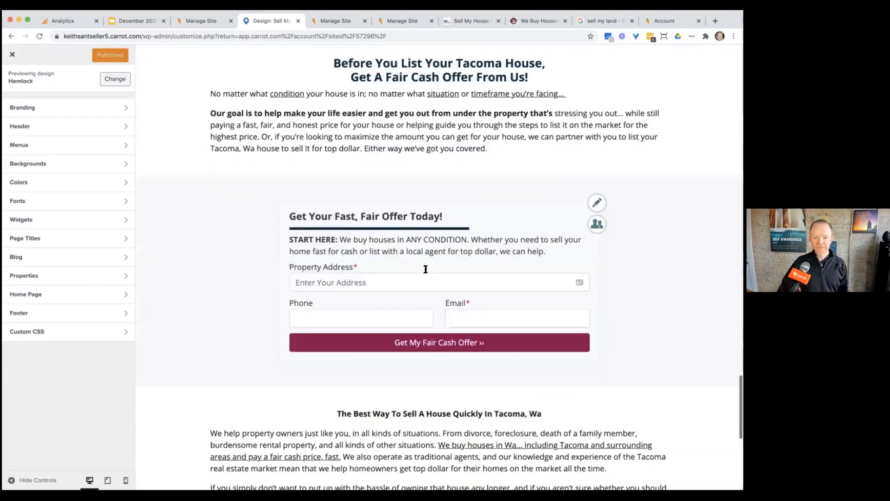
{"action": "scroll", "scroll_direction": "down", "scroll_amount": 3}
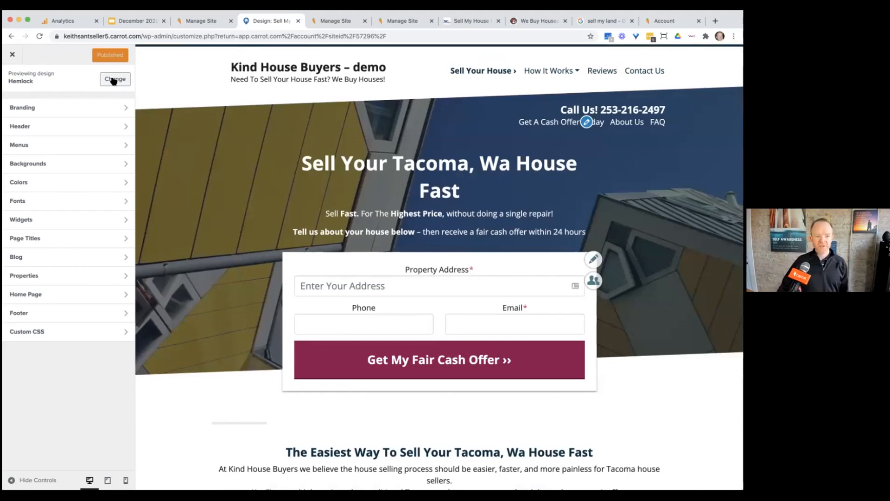
Live-preview the Aspen design instead of Hemlock and scroll through the Tacoma homepage.
{"action": "left_click", "coordinate": [115, 78]}
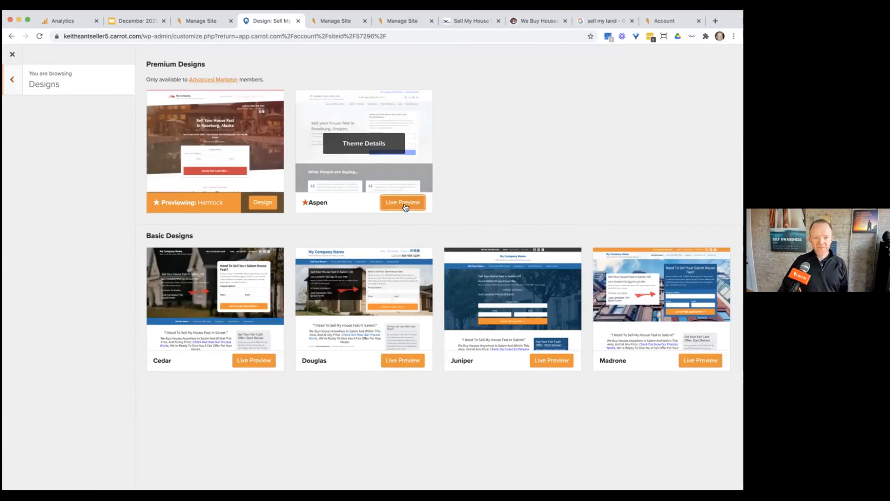
{"action": "left_click", "coordinate": [402, 202]}
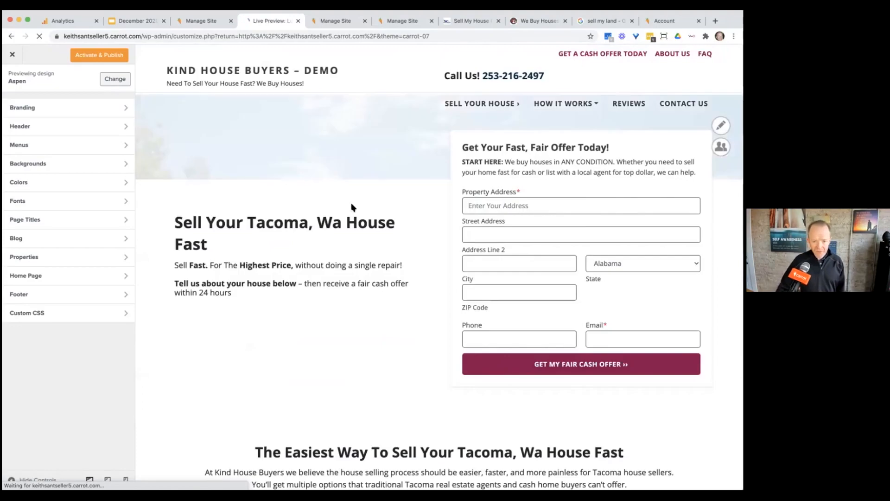
{"action": "scroll", "scroll_direction": "down", "scroll_amount": 3}
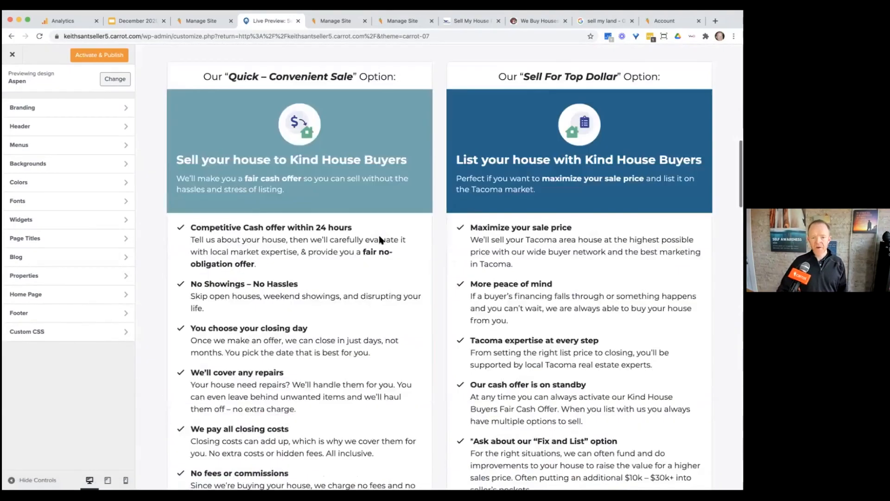
{"action": "scroll", "scroll_direction": "down", "scroll_amount": 3}
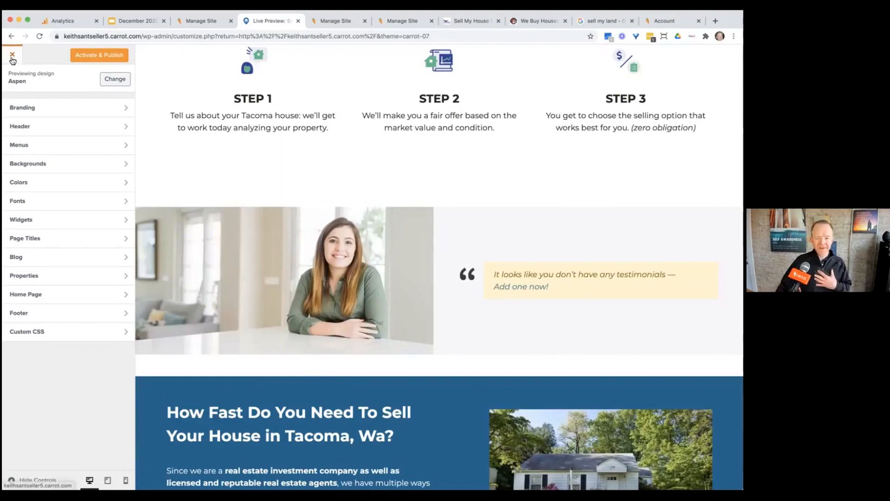
{"action": "scroll", "scroll_direction": "down", "scroll_amount": 3}
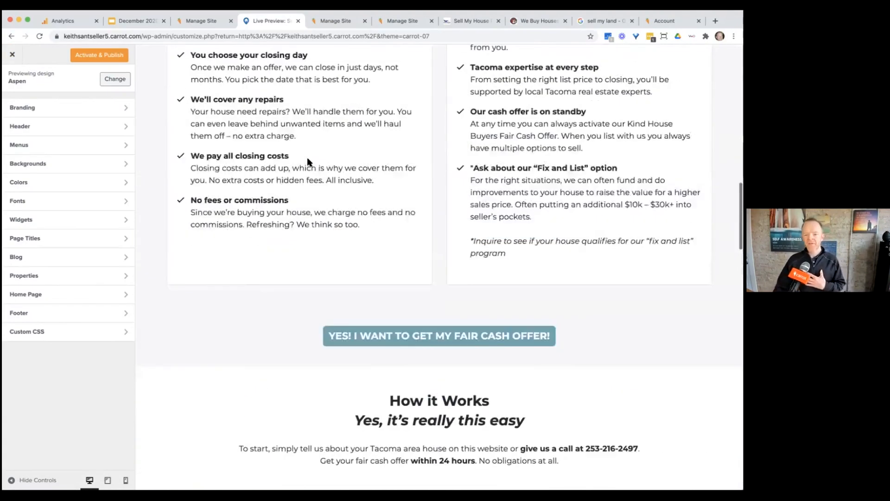
{"action": "scroll", "scroll_direction": "up", "scroll_amount": 3}
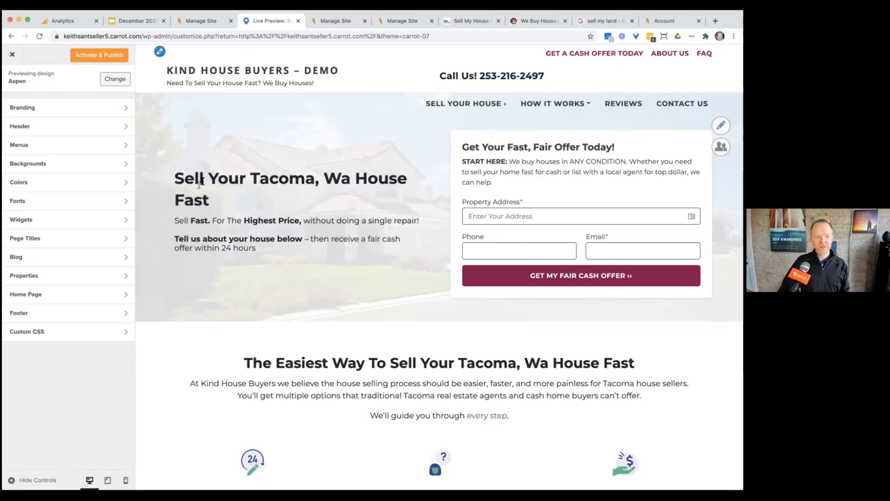
In Branding, dismiss the image picker and choose the round house icon.
{"action": "left_click", "coordinate": [22, 107]}
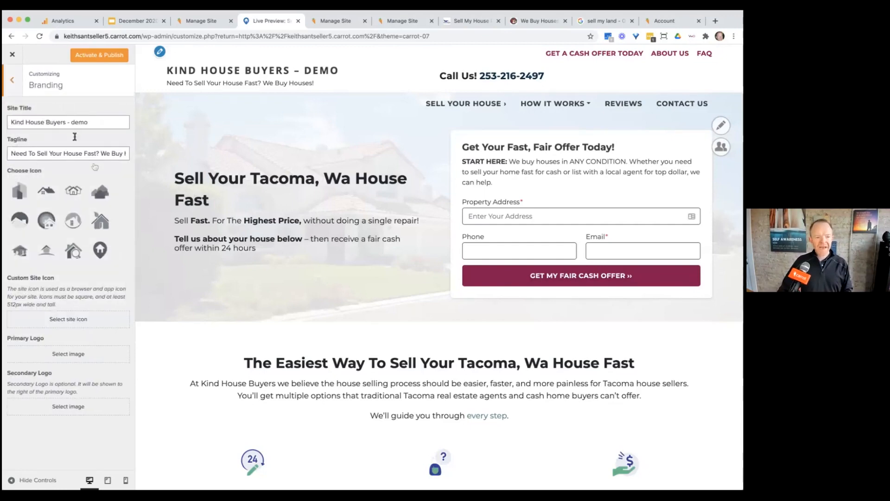
{"action": "left_click", "coordinate": [67, 354]}
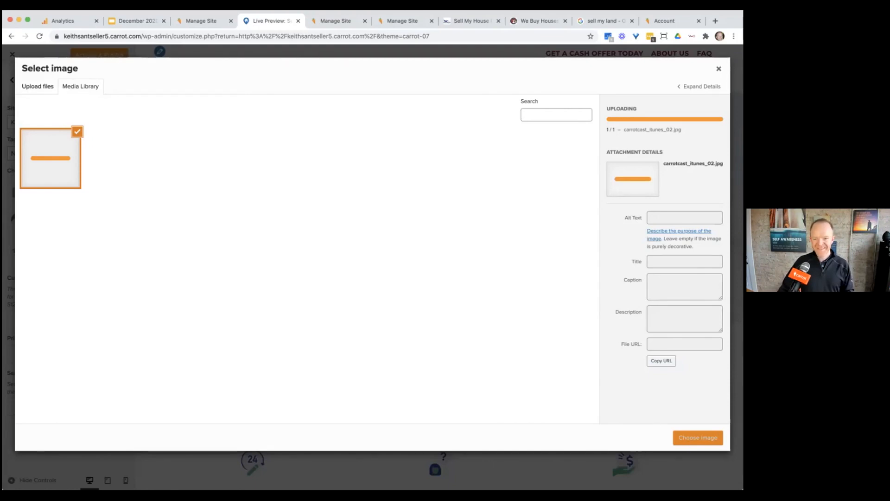
{"action": "left_click", "coordinate": [718, 68]}
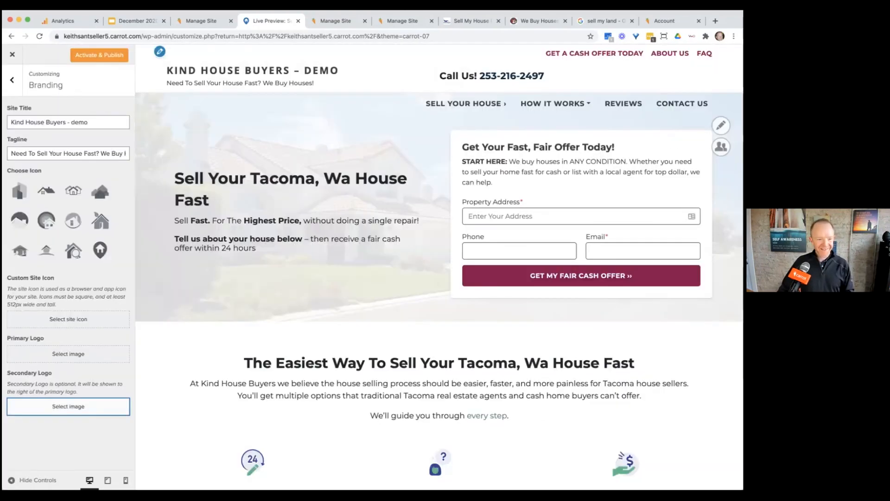
{"action": "left_click", "coordinate": [46, 220]}
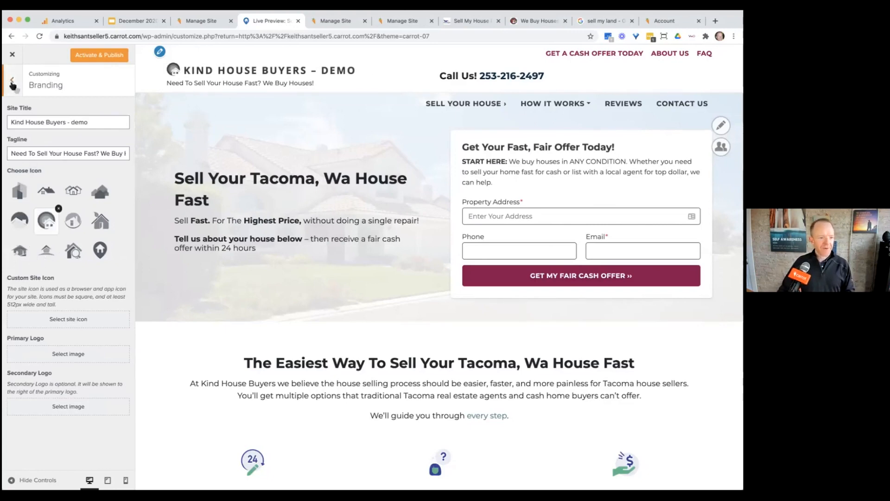
Set the Primary Color to dark blue and the Button Color to orange.
{"action": "left_click", "coordinate": [11, 80]}
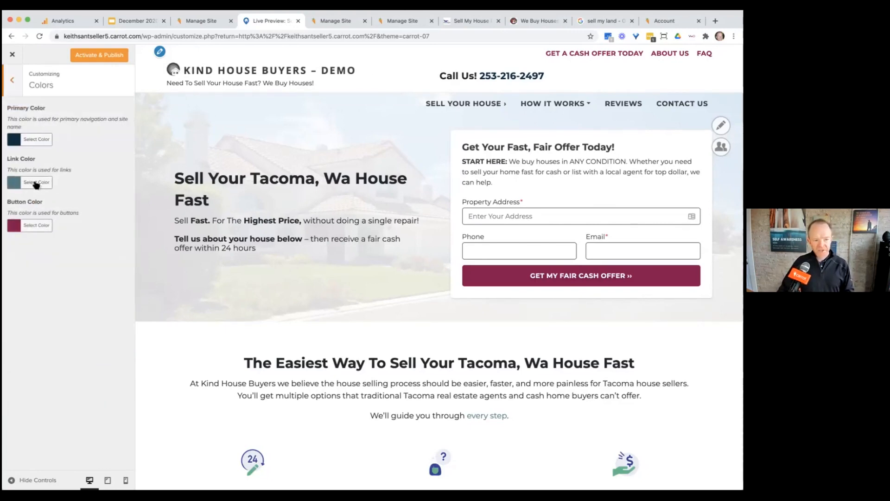
{"action": "left_click", "coordinate": [36, 139]}
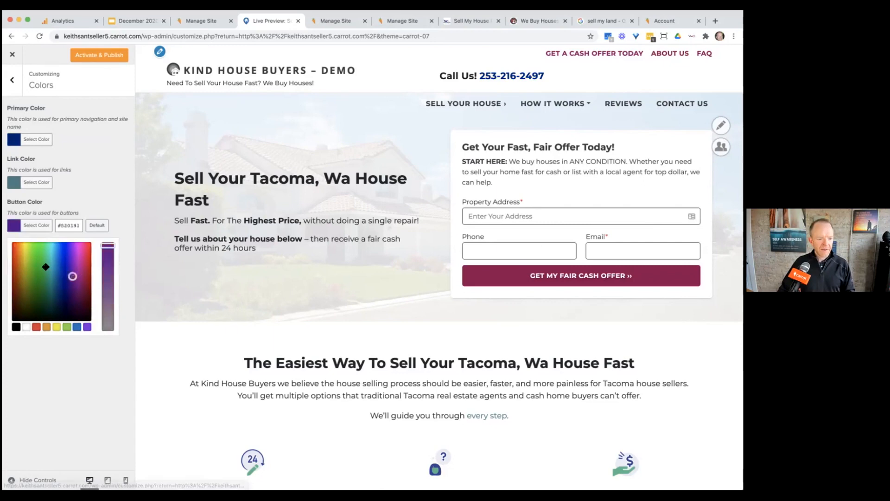
{"action": "left_click", "coordinate": [13, 277]}
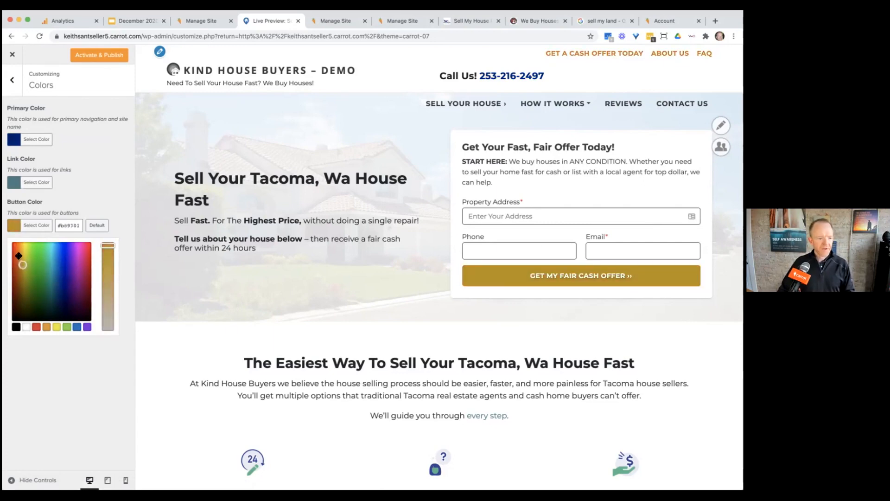
{"action": "left_click", "coordinate": [11, 79]}
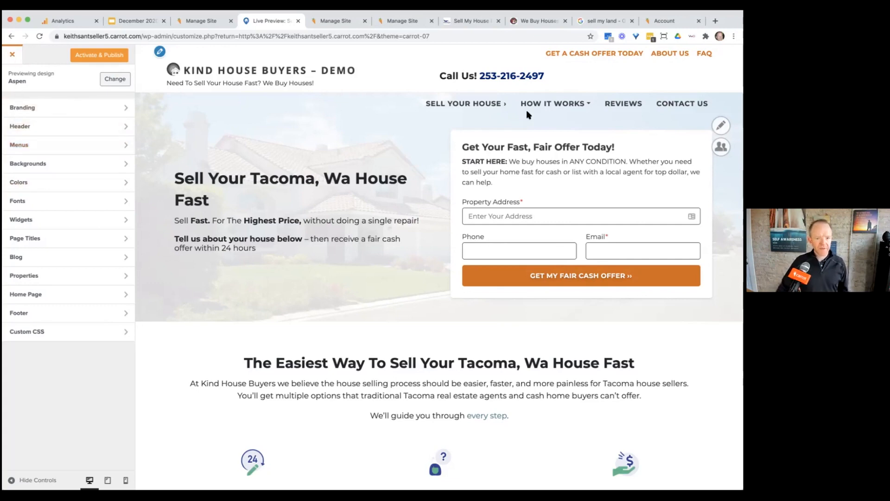
Close the customizer without publishing and look over the live home page.
{"action": "left_click", "coordinate": [463, 103]}
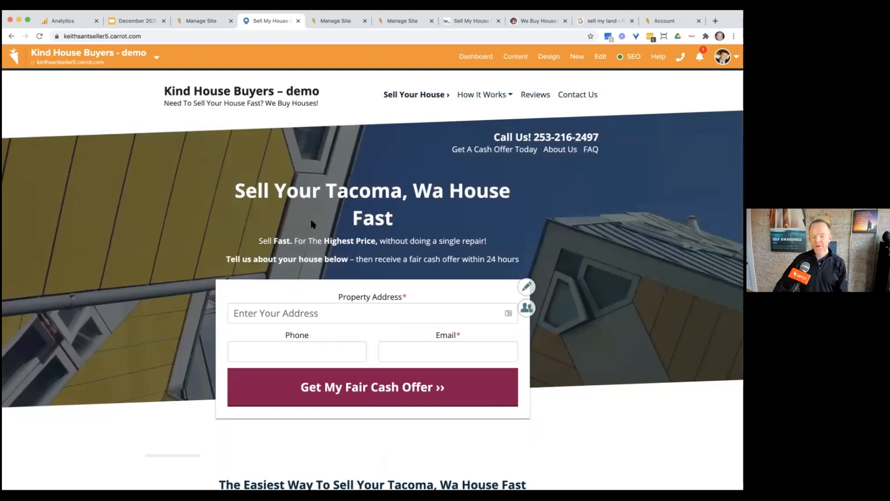
{"action": "double_click", "coordinate": [296, 190]}
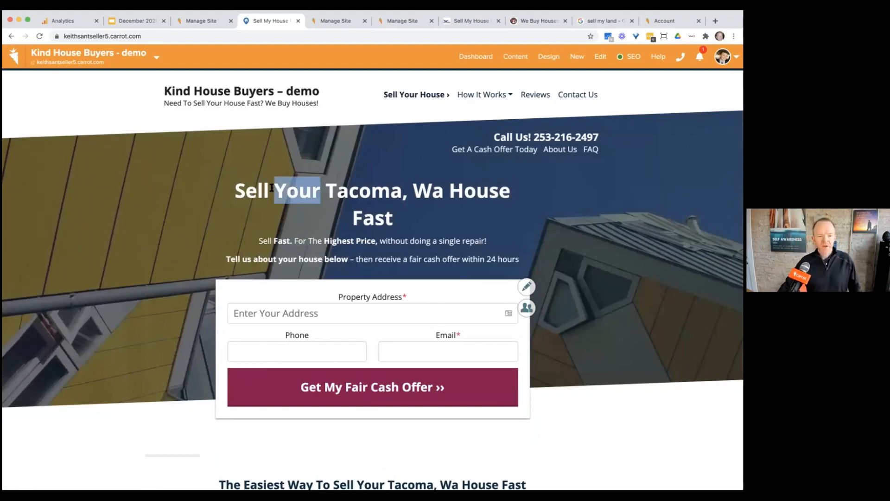
{"action": "scroll", "scroll_direction": "down", "scroll_amount": 3}
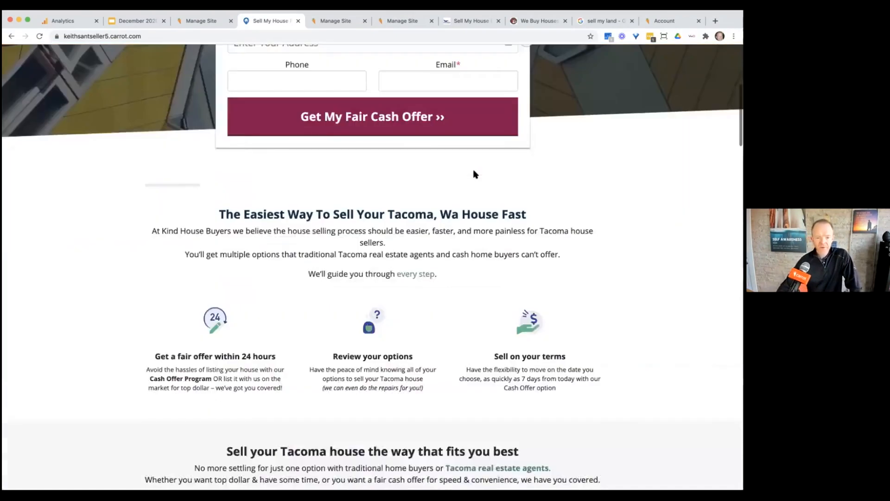
{"action": "scroll", "scroll_direction": "up", "scroll_amount": 3}
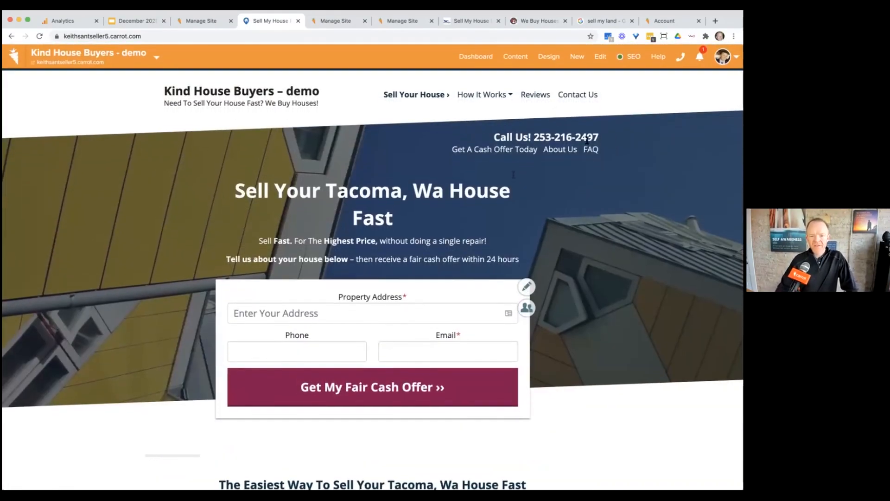
{"action": "mouse_move", "coordinate": [559, 150]}
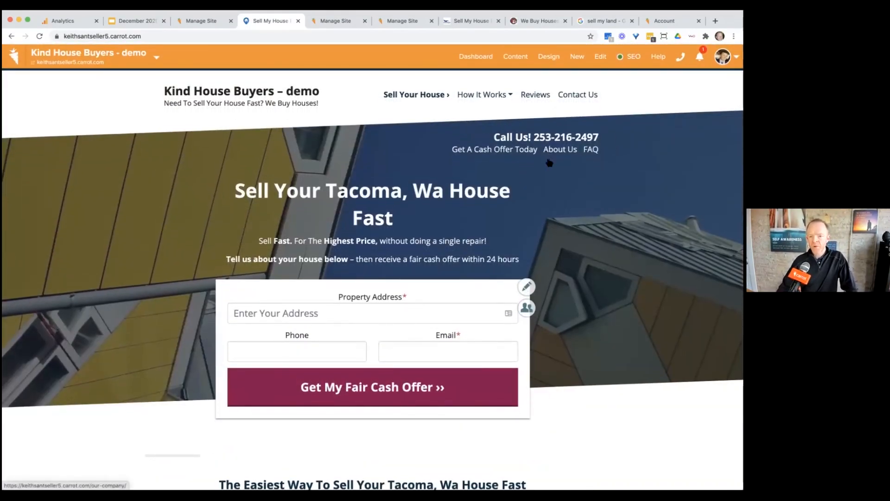
{"action": "left_click", "coordinate": [600, 56]}
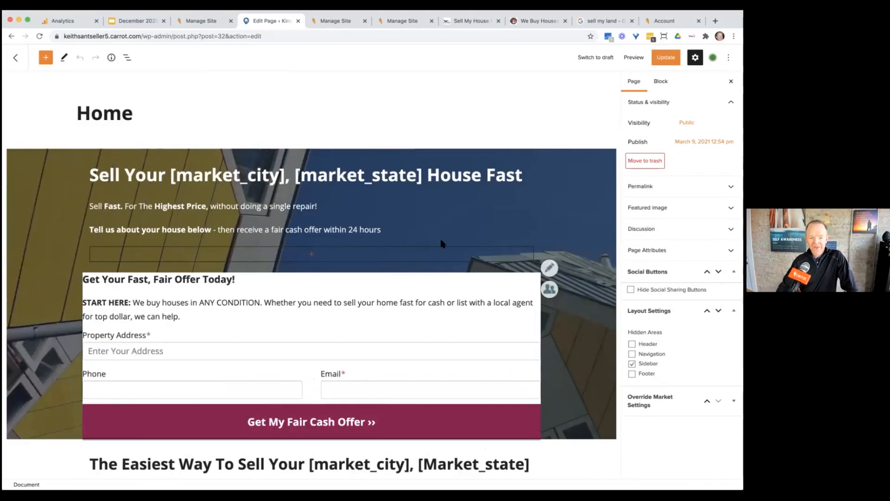
Scroll through the Home page blocks down to the homepage SEO settings audit.
{"action": "scroll", "scroll_direction": "down", "scroll_amount": 3}
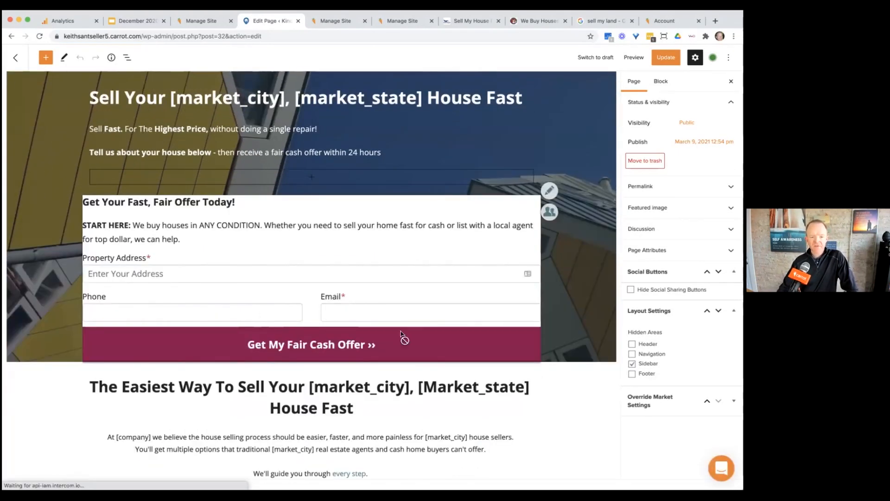
{"action": "scroll", "scroll_direction": "down", "scroll_amount": 3}
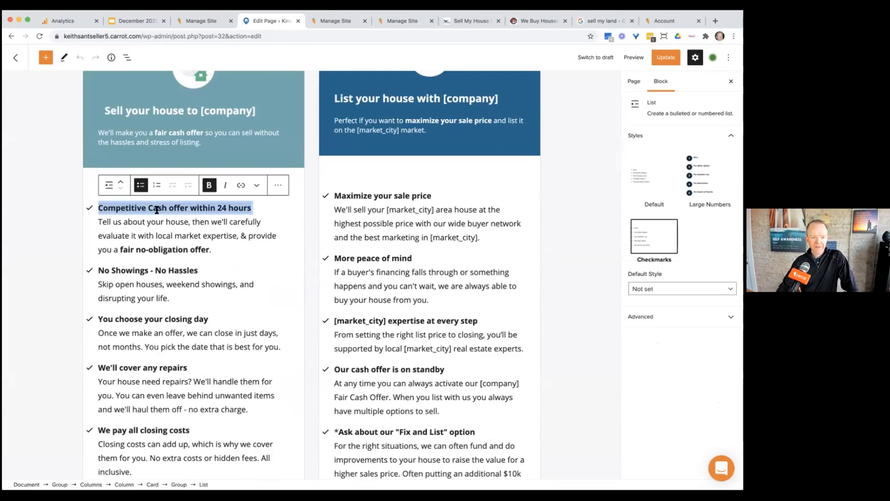
{"action": "scroll", "scroll_direction": "down", "scroll_amount": 3}
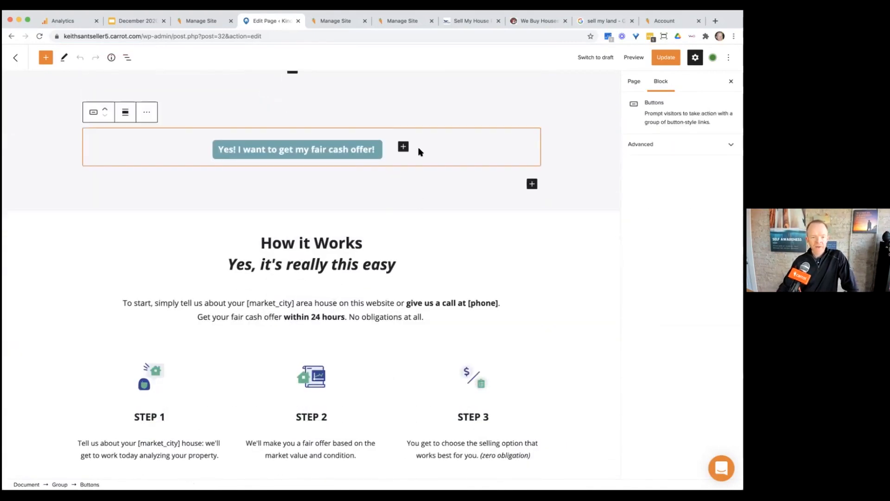
{"action": "scroll", "scroll_direction": "down", "scroll_amount": 3}
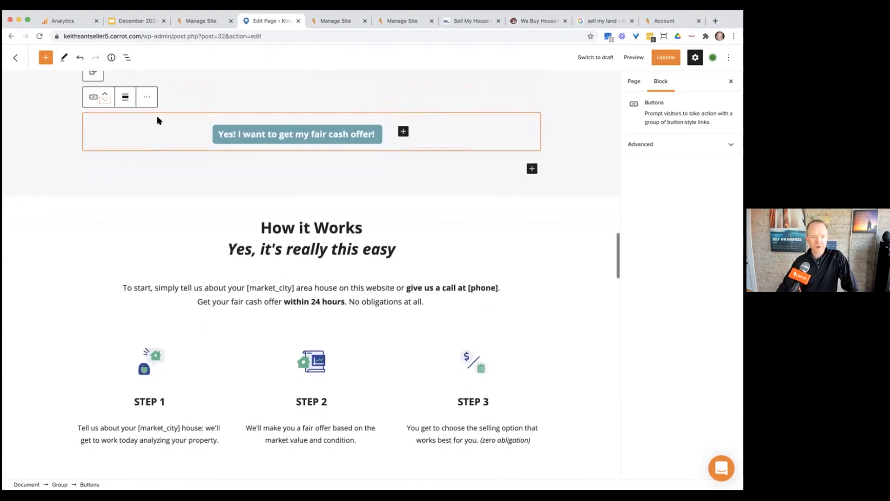
{"action": "scroll", "scroll_direction": "down", "scroll_amount": 3}
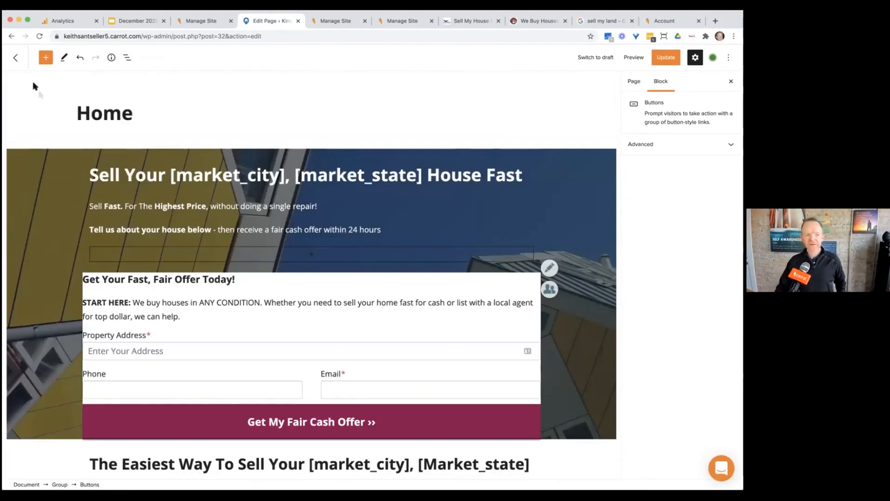
{"action": "left_click", "coordinate": [15, 58]}
{"action": "type", "text": "sell my house fast o"}
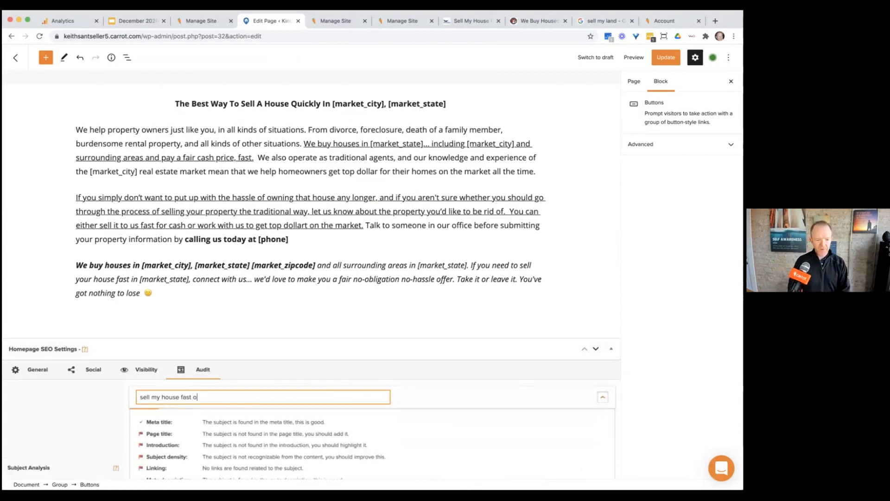
Finish the SEO subject as 'sell my house fast olympia' and exit the editor.
{"action": "type", "text": "lympia"}
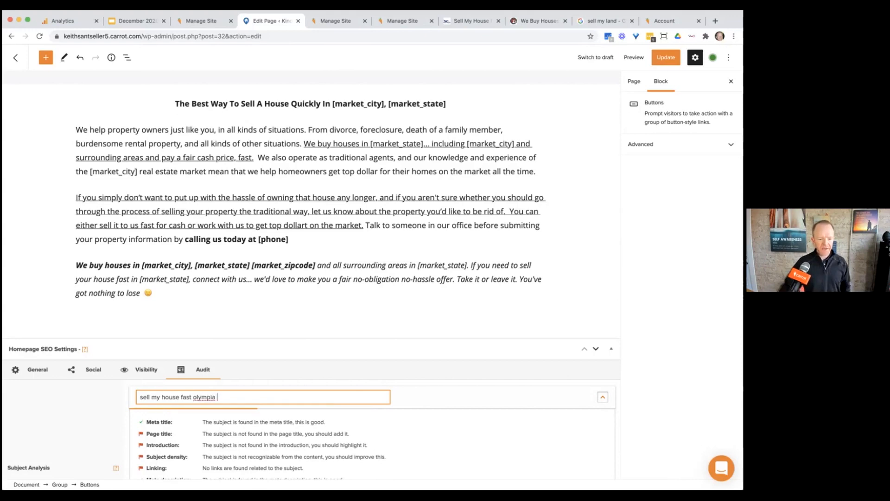
{"action": "scroll", "scroll_direction": "down", "scroll_amount": 3}
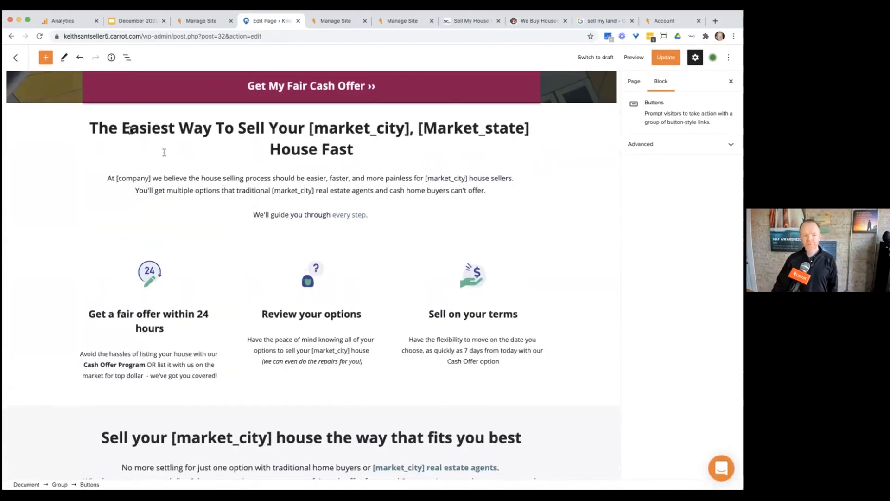
{"action": "left_click", "coordinate": [16, 57]}
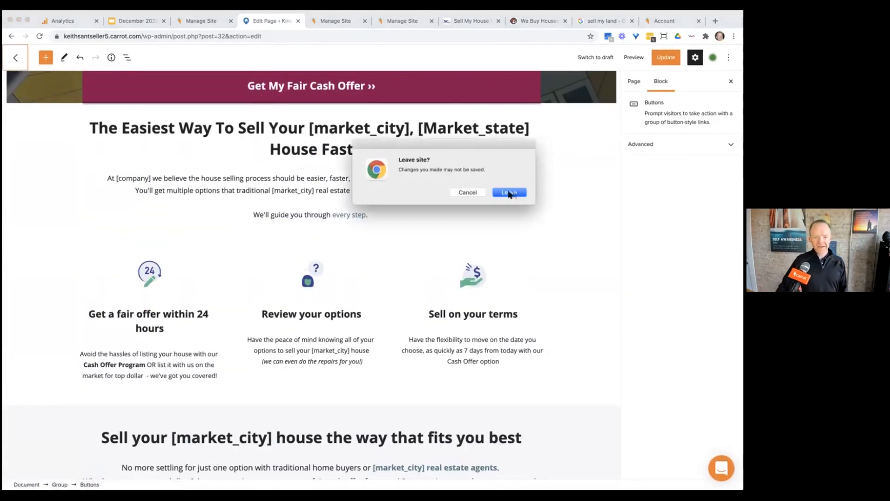
Leave the page without saving, then switch to the live site's Manage Site tab.
{"action": "left_click", "coordinate": [508, 192]}
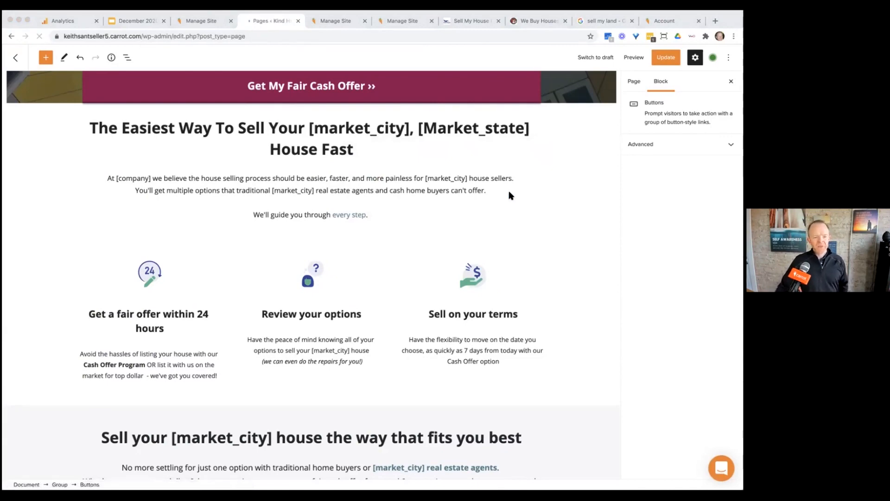
{"action": "left_click", "coordinate": [15, 58]}
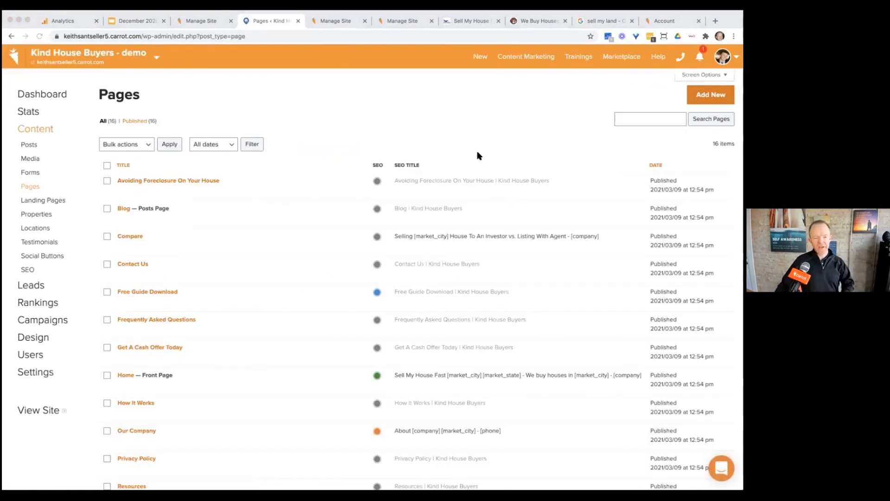
{"action": "mouse_move", "coordinate": [391, 97]}
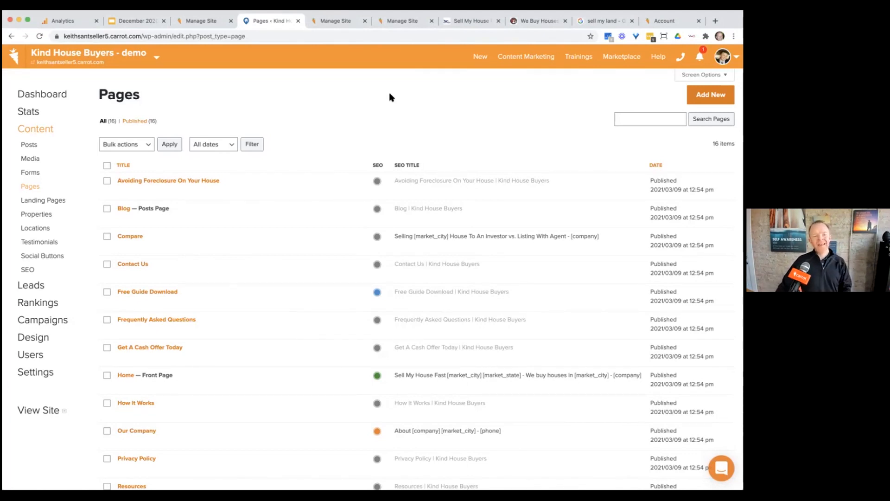
{"action": "mouse_move", "coordinate": [378, 111]}
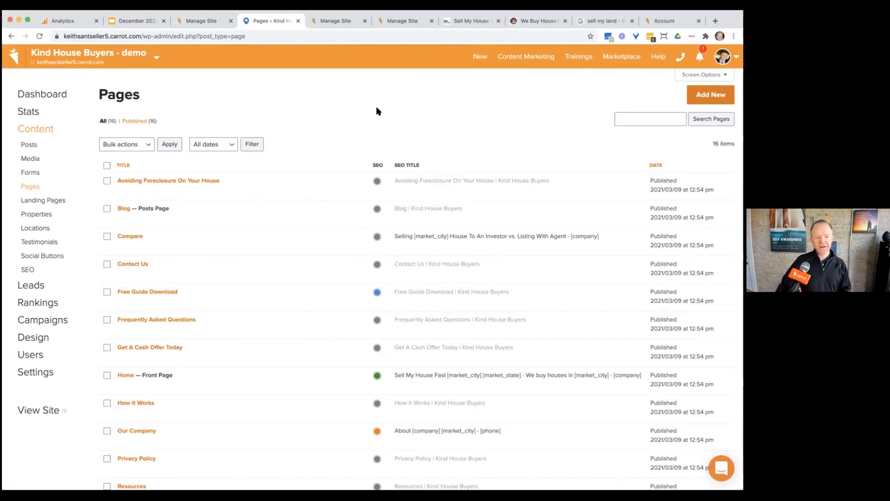
{"action": "mouse_move", "coordinate": [168, 180]}
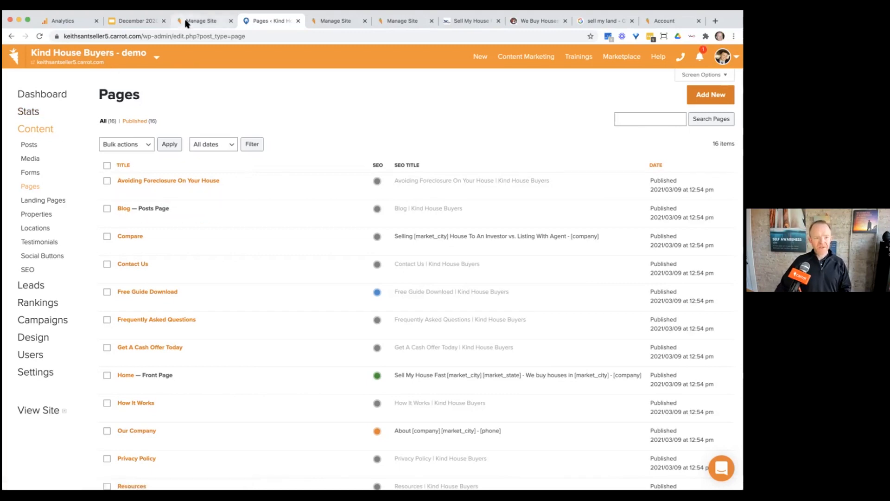
{"action": "left_click", "coordinate": [202, 21]}
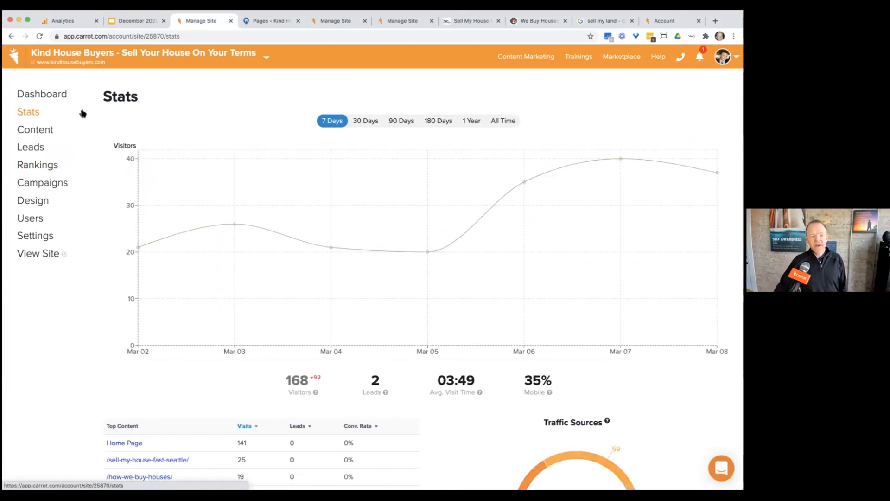
Scroll the Stats page through Top Content and Traffic Sources, then go to Leads.
{"action": "scroll", "scroll_direction": "down", "scroll_amount": 3}
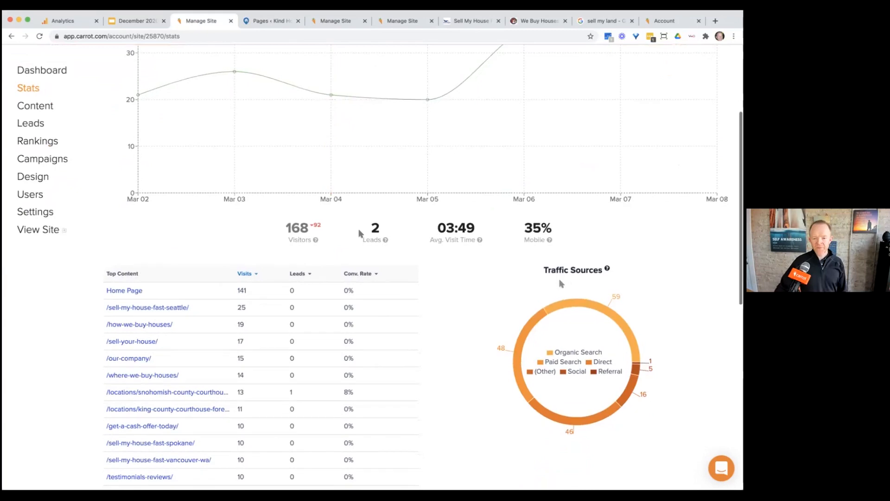
{"action": "mouse_move", "coordinate": [588, 310]}
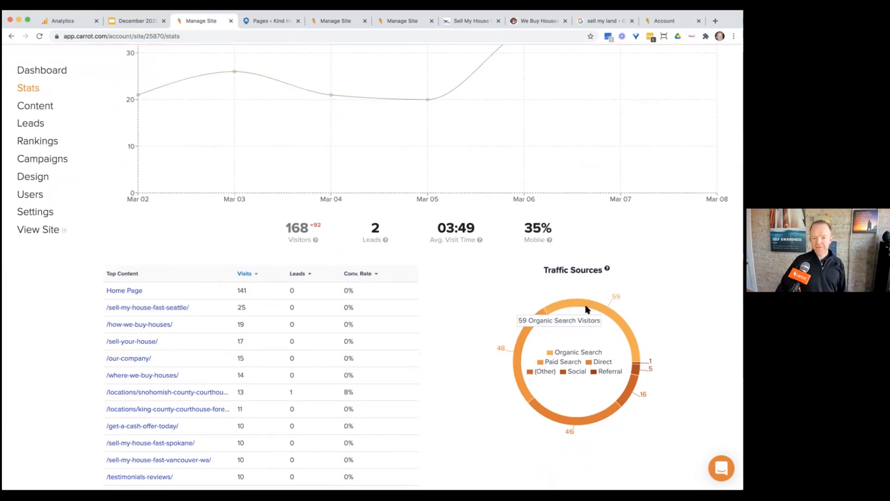
{"action": "mouse_move", "coordinate": [596, 421]}
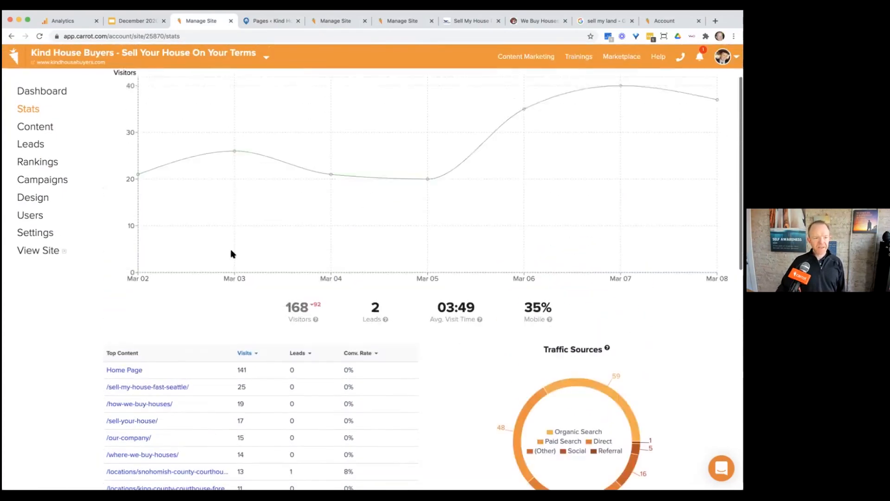
{"action": "left_click", "coordinate": [30, 143]}
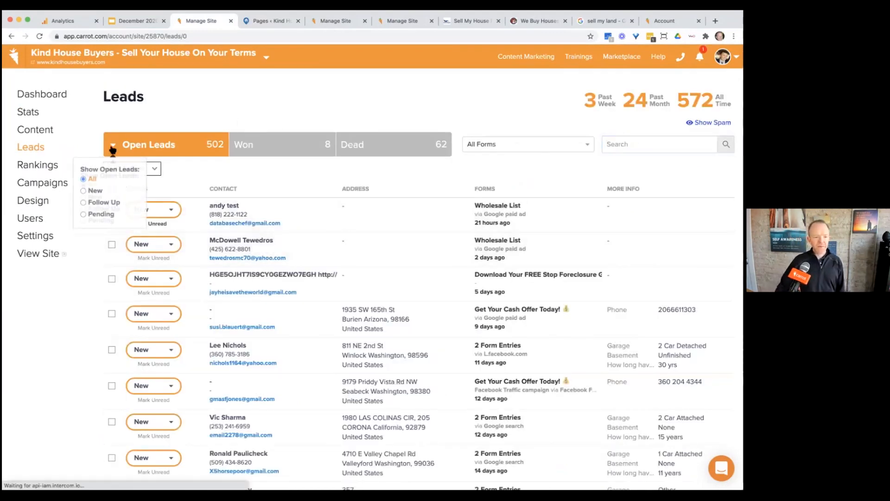
Filter open leads to Follow Up, switch back to All, and scroll the 502-lead list.
{"action": "left_click", "coordinate": [104, 203]}
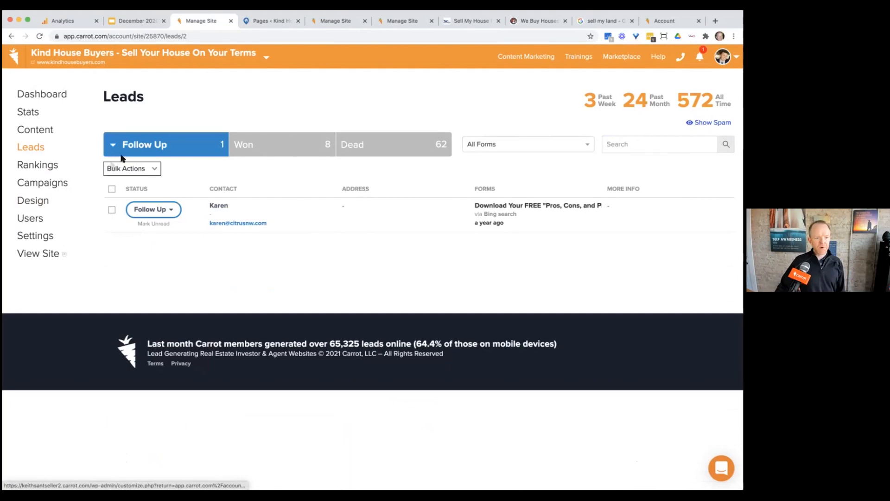
{"action": "left_click", "coordinate": [112, 144]}
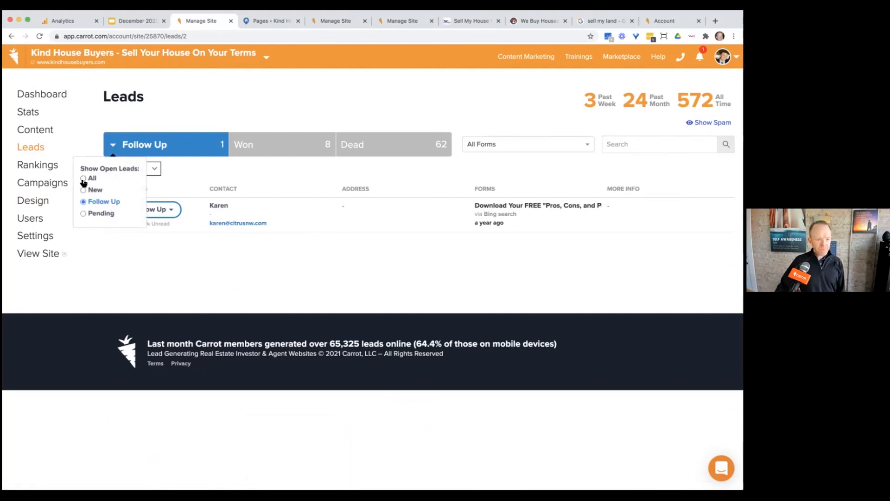
{"action": "left_click", "coordinate": [91, 178]}
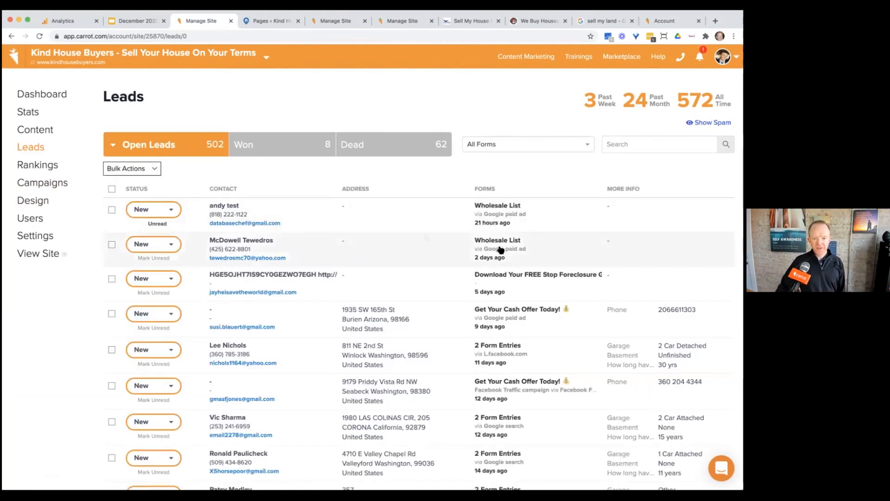
{"action": "scroll", "scroll_direction": "down", "scroll_amount": 3}
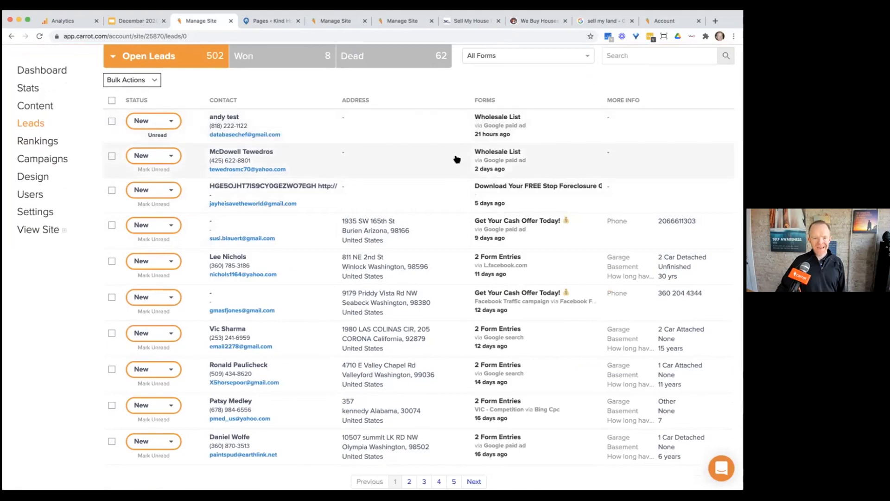
{"action": "scroll", "scroll_direction": "down", "scroll_amount": 3}
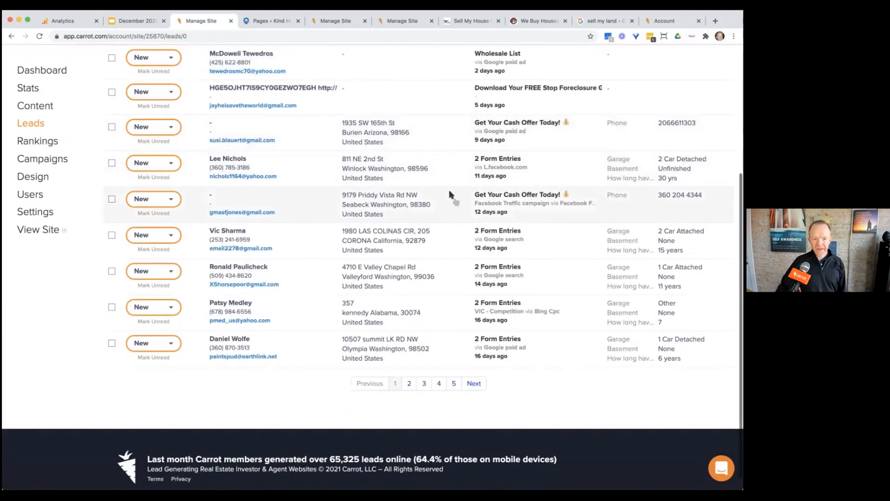
{"action": "mouse_move", "coordinate": [423, 244]}
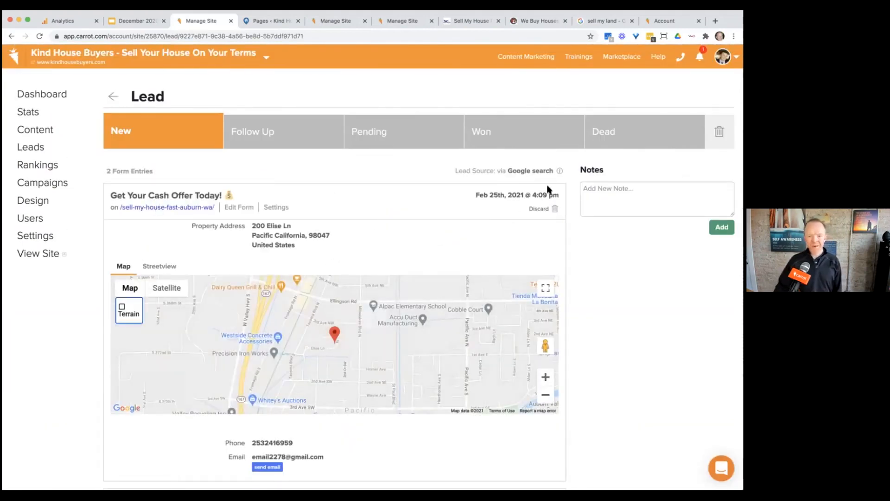
View the Pacific, California lead's street view and form entries, then open Rankings.
{"action": "double_click", "coordinate": [529, 170]}
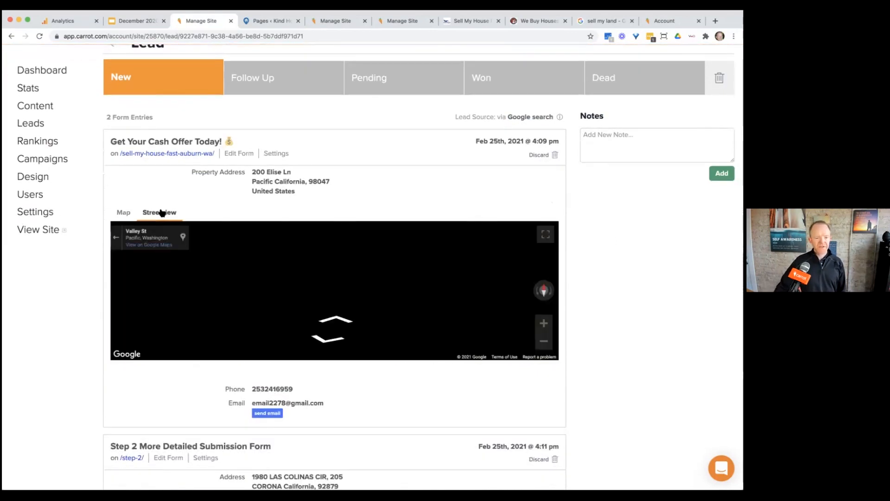
{"action": "left_click", "coordinate": [159, 212]}
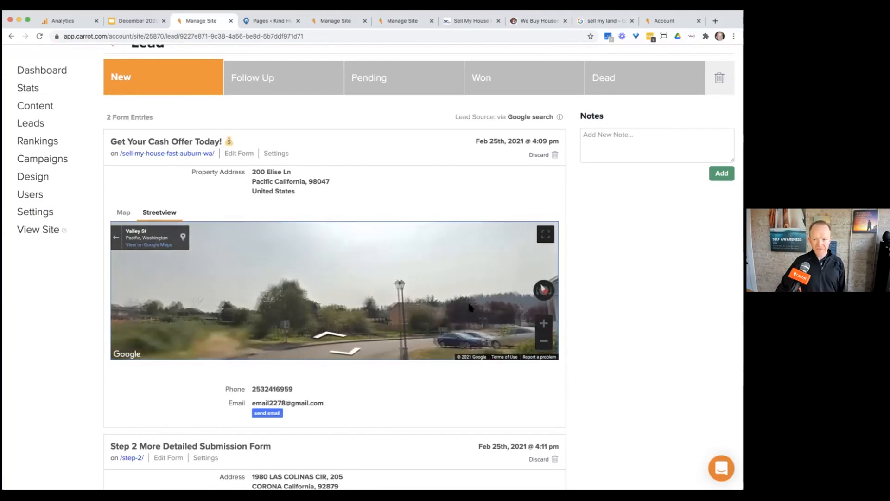
{"action": "scroll", "scroll_direction": "down", "scroll_amount": 3}
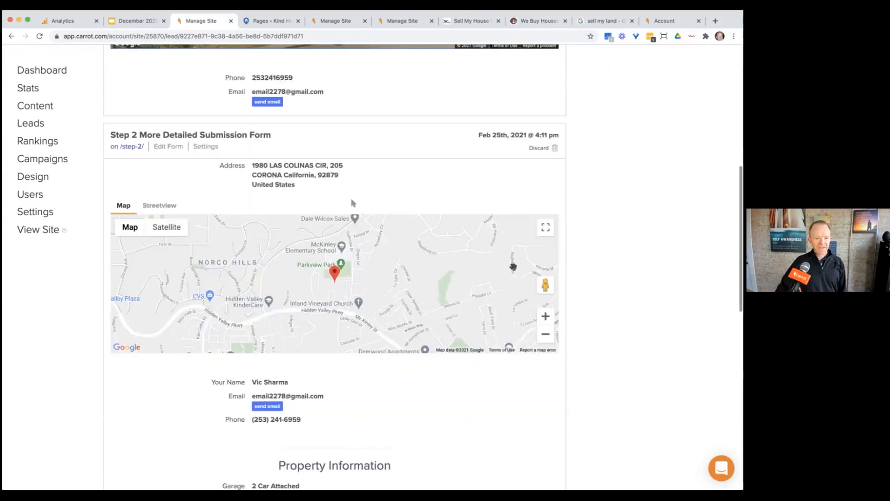
{"action": "scroll", "scroll_direction": "down", "scroll_amount": 3}
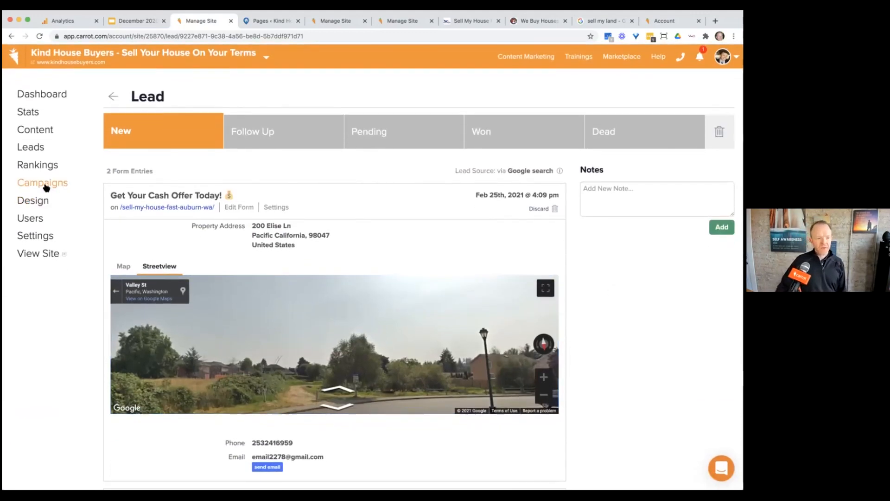
{"action": "left_click", "coordinate": [37, 165]}
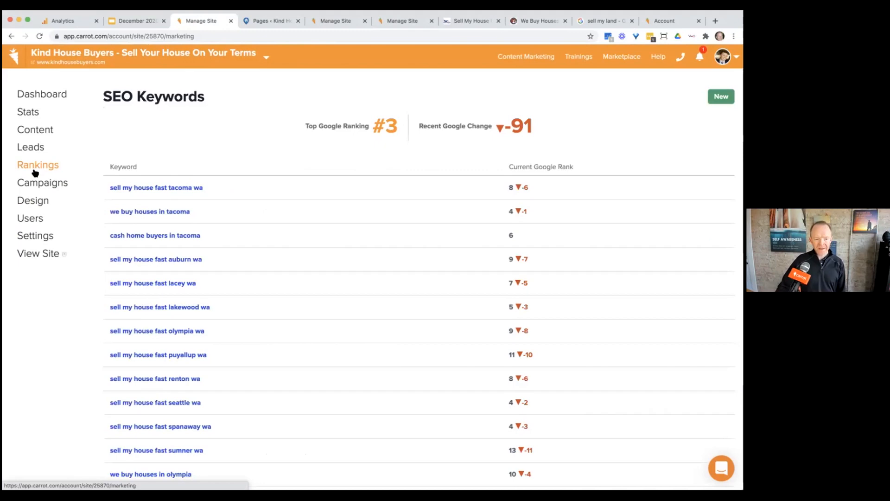
Review the 'sell my house fast lakewood wa' ranking chart, then go to Dashboard.
{"action": "scroll", "scroll_direction": "down", "scroll_amount": 3}
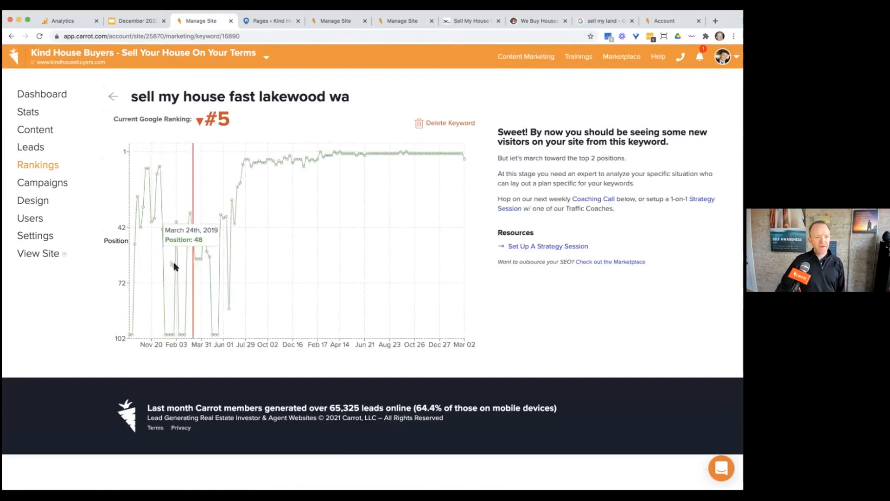
{"action": "mouse_move", "coordinate": [426, 164]}
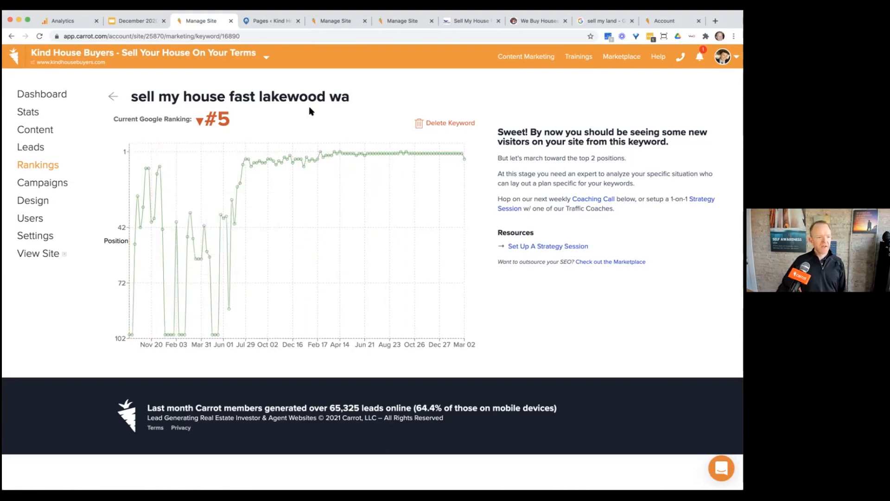
{"action": "mouse_move", "coordinate": [41, 93]}
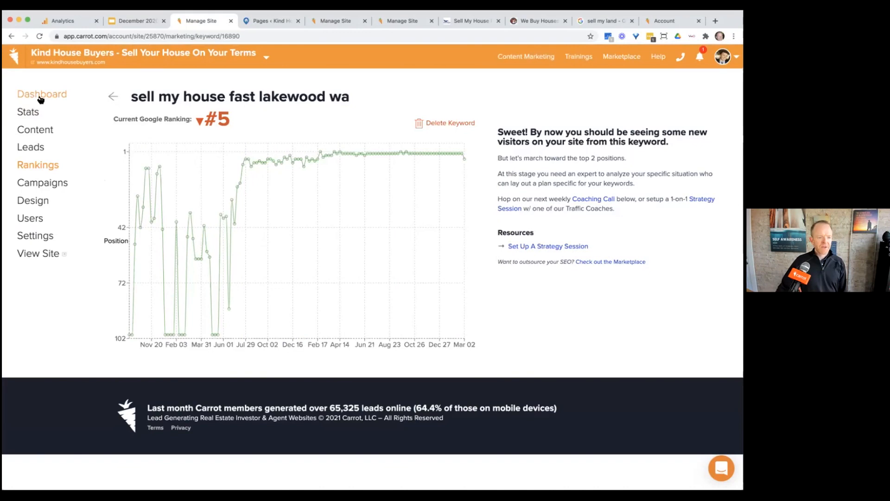
{"action": "left_click", "coordinate": [42, 93]}
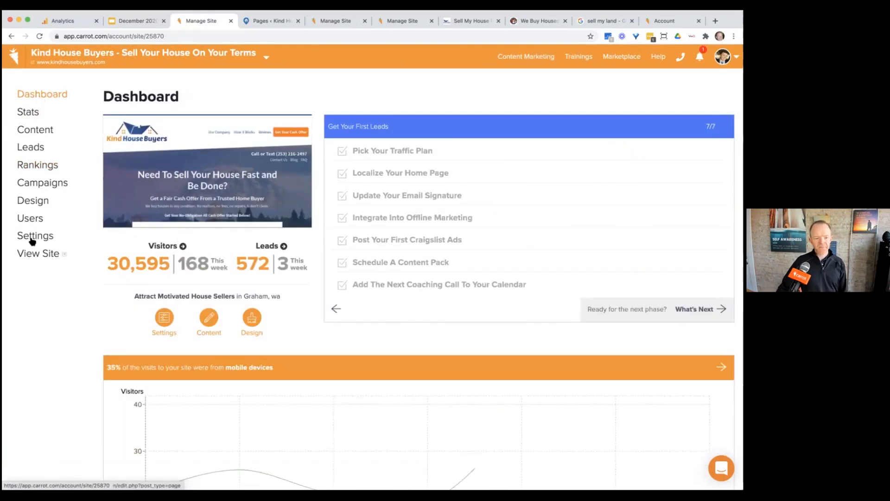